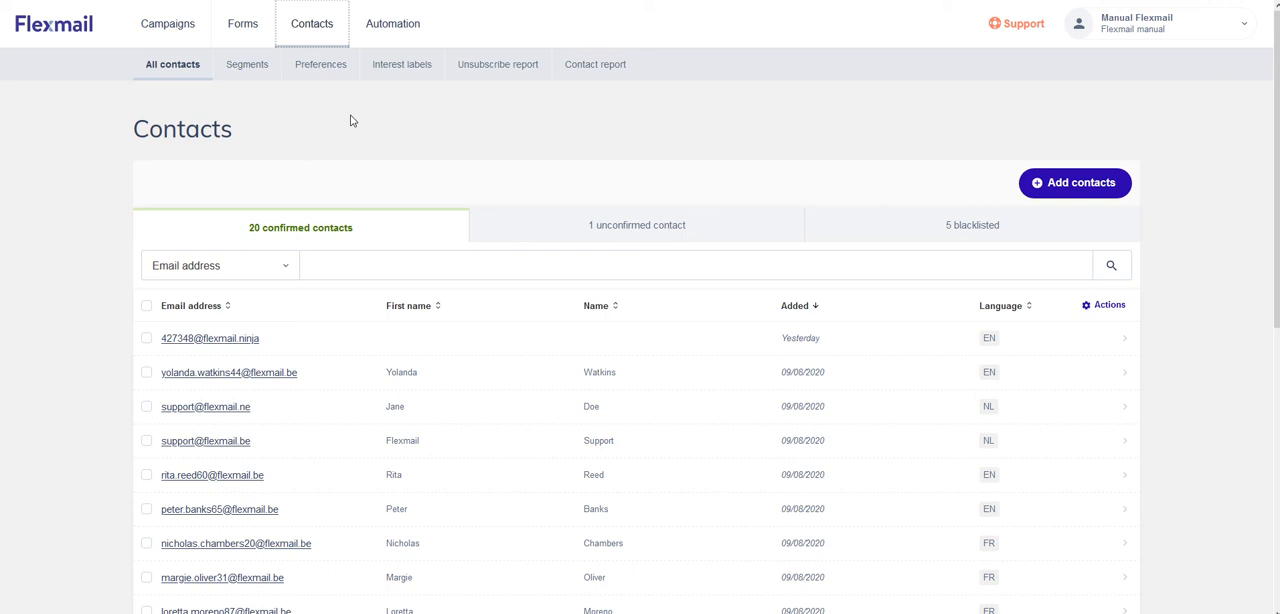
Save the contact list as CSV UTF-8 over contact list tutorial.csv and select it for Flexmail upload.
scroll(down, 3)
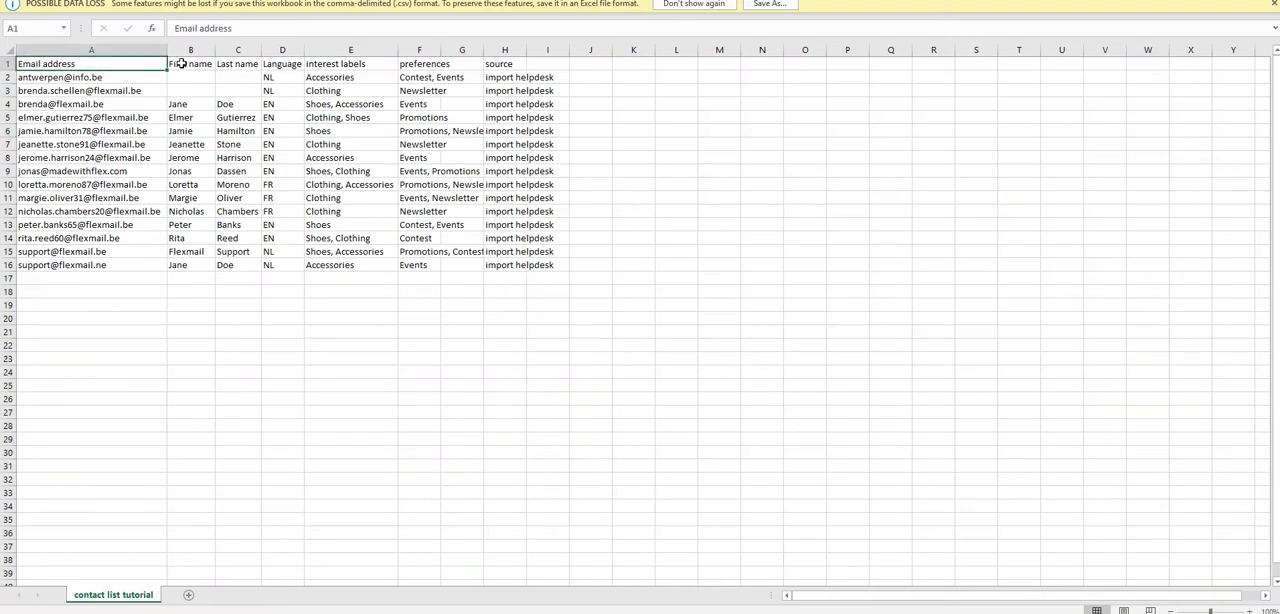
click(237, 63)
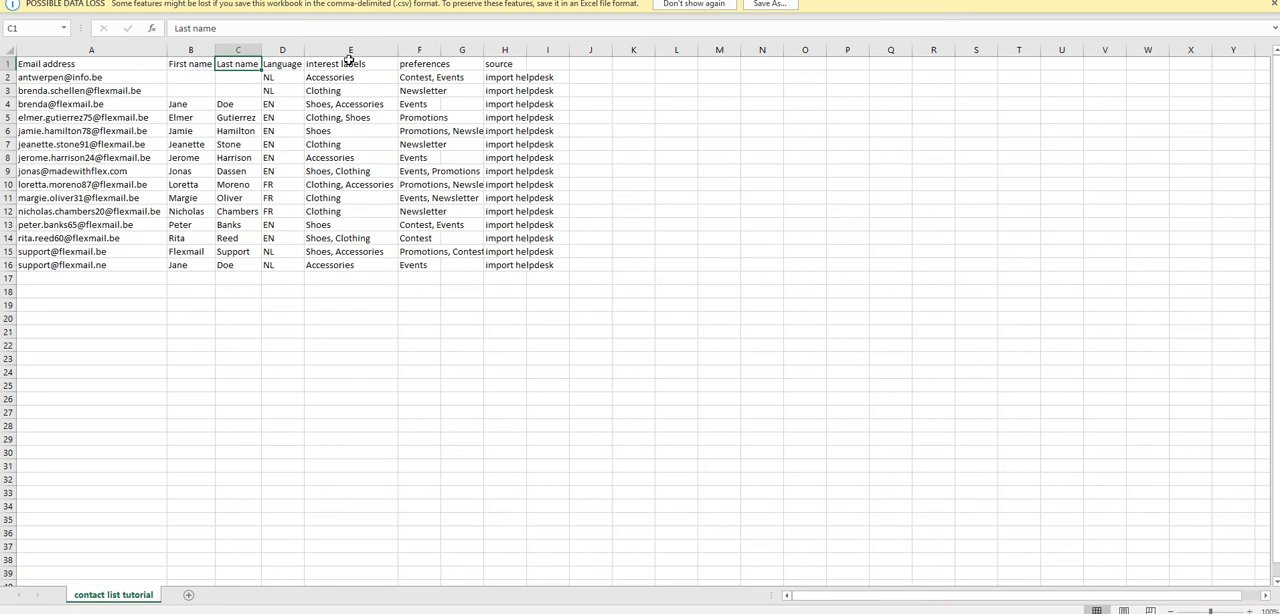
mouse_move(505, 62)
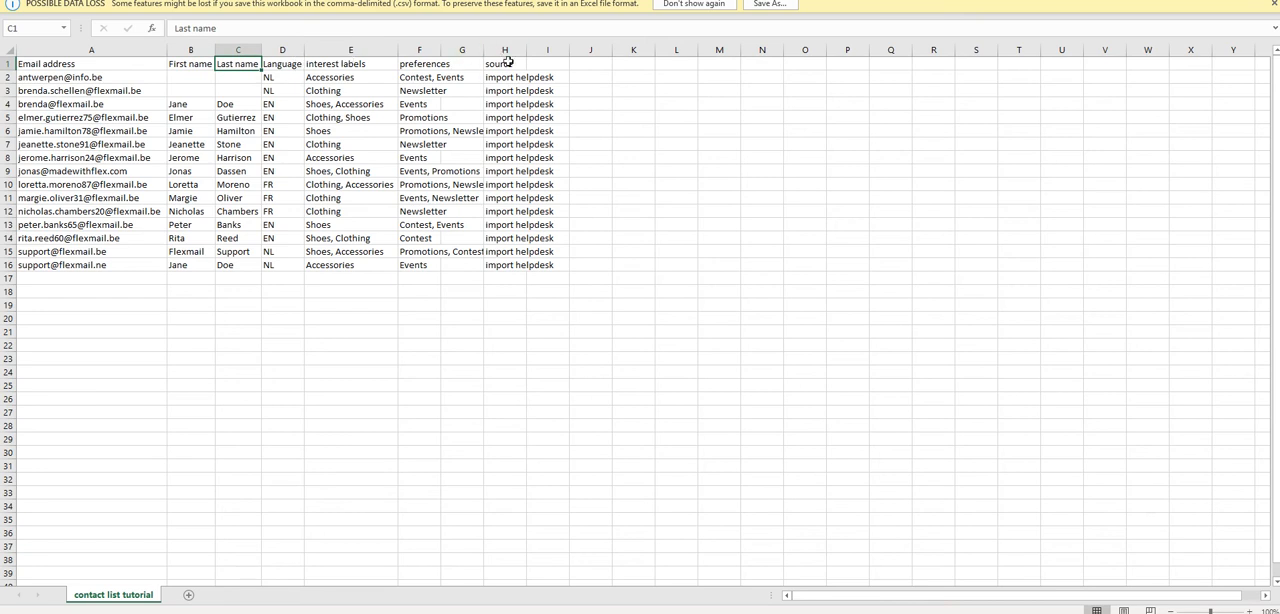
click(10, 8)
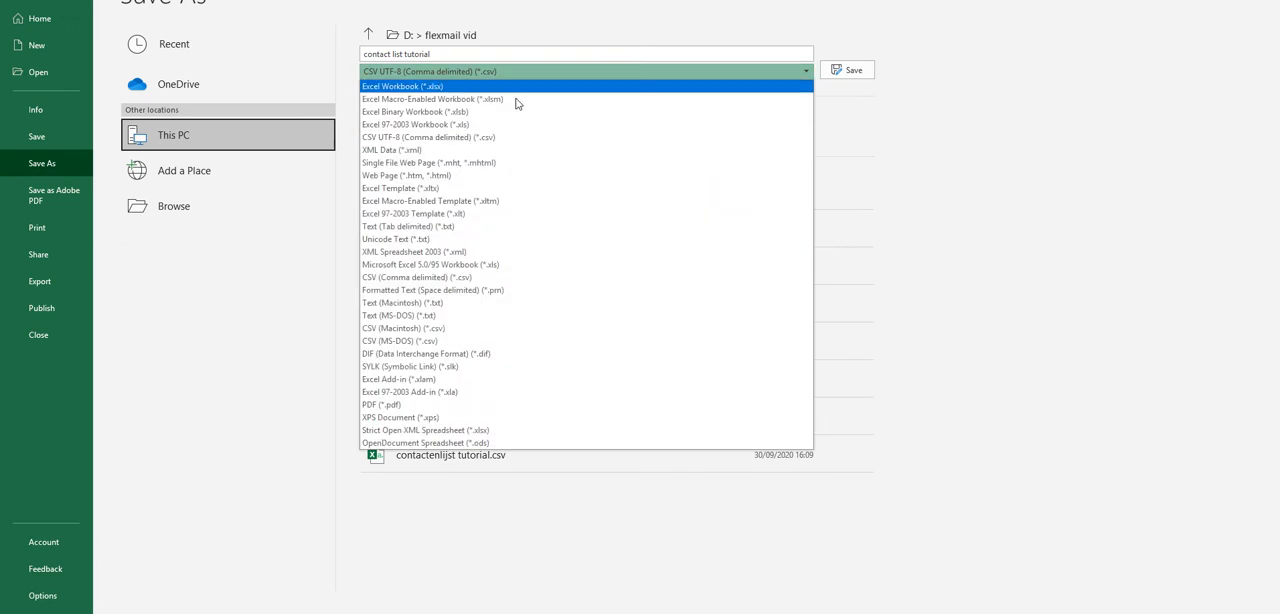
click(846, 69)
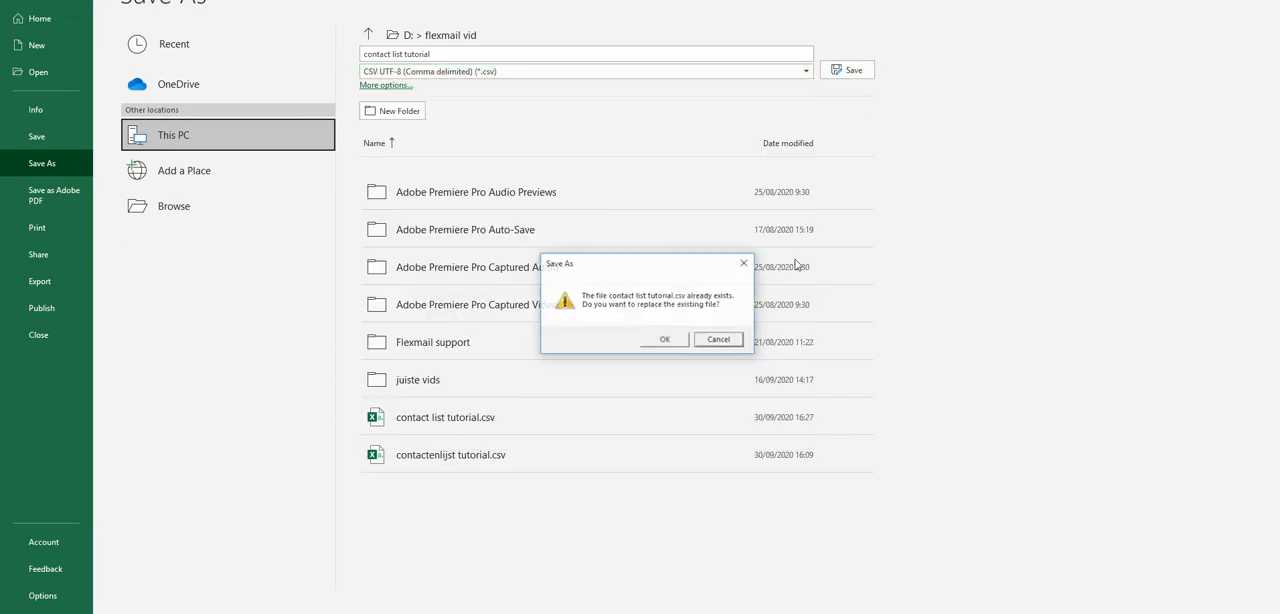
click(664, 339)
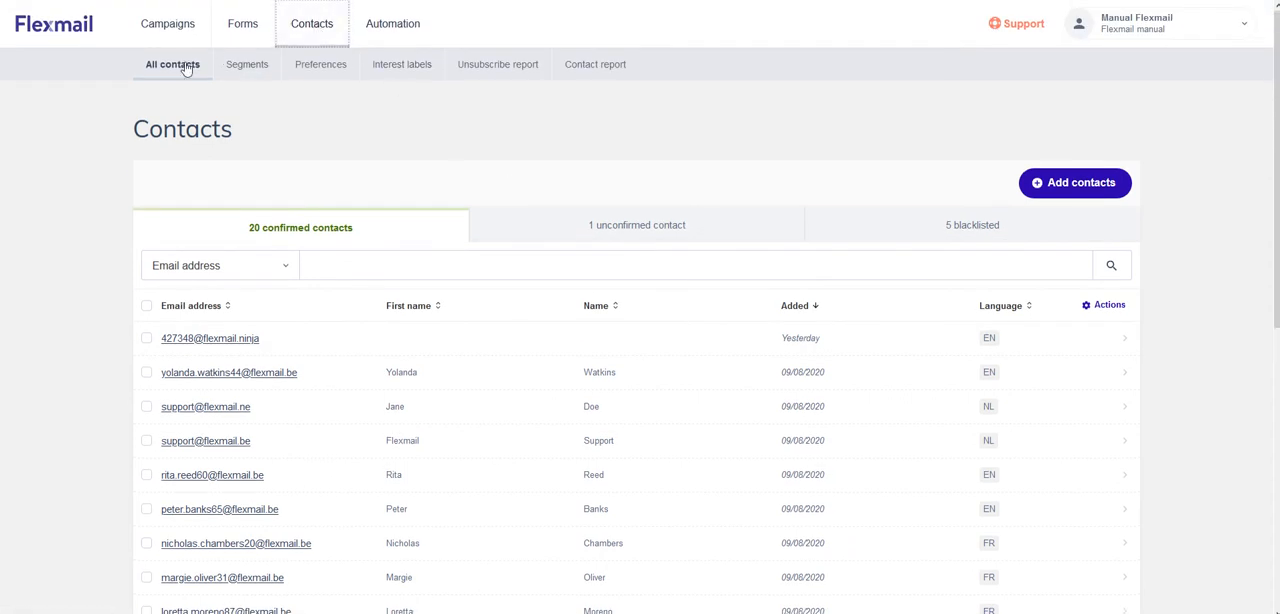
click(1074, 183)
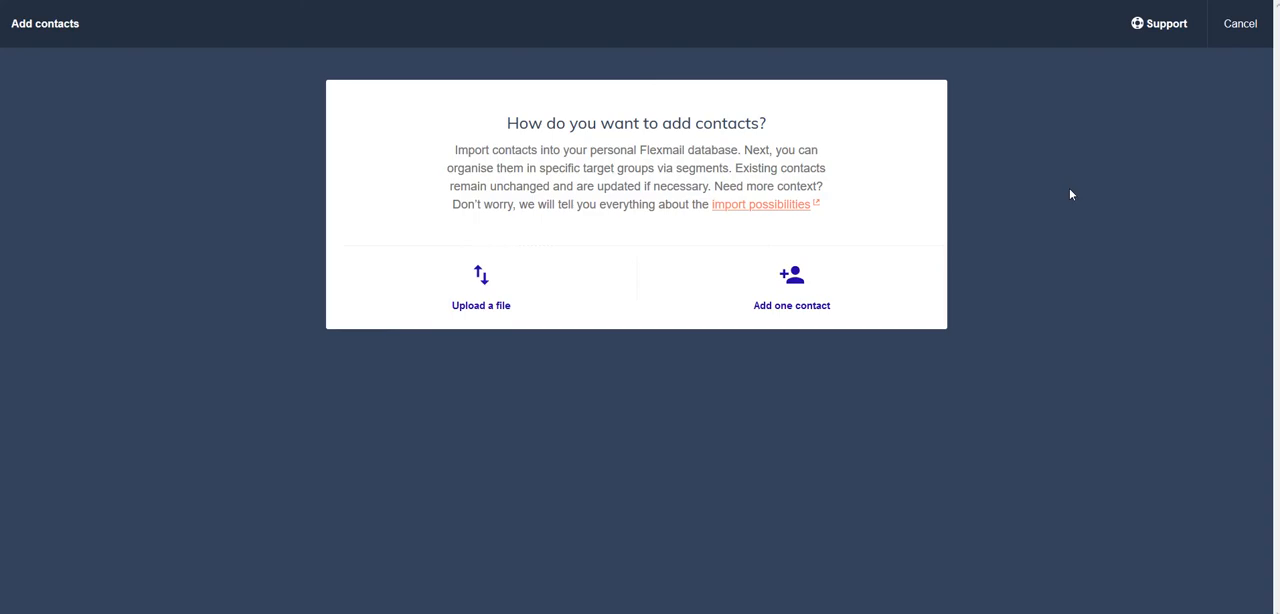
click(481, 287)
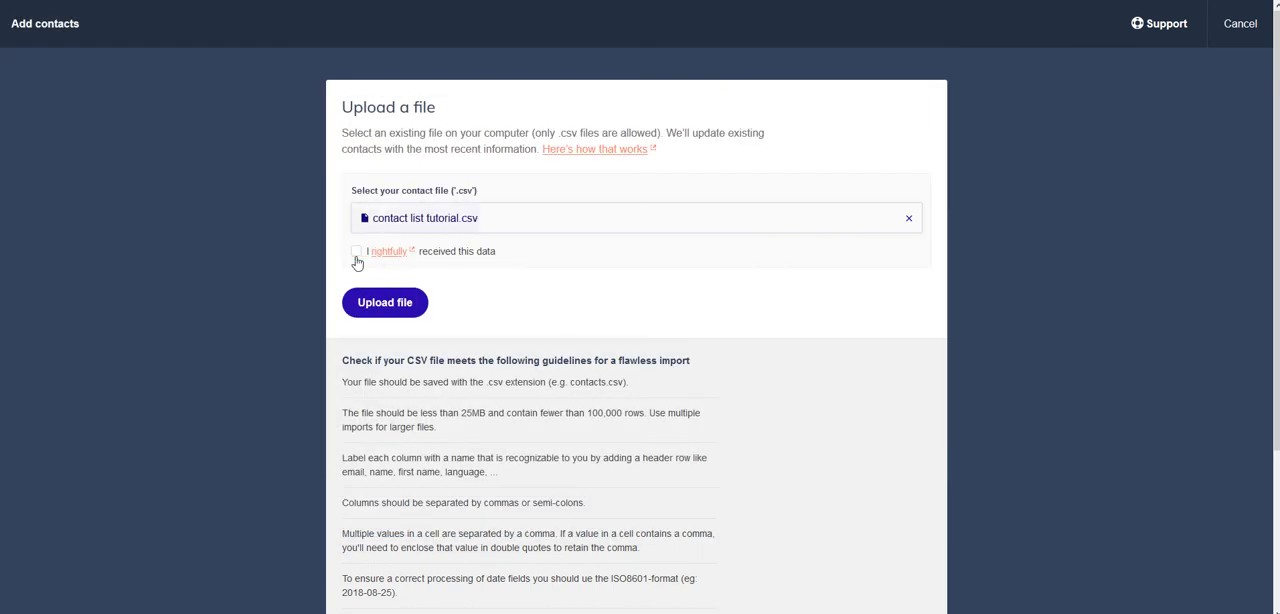
Upload contact list tutorial.csv and review its column-to-database-field mappings.
click(384, 302)
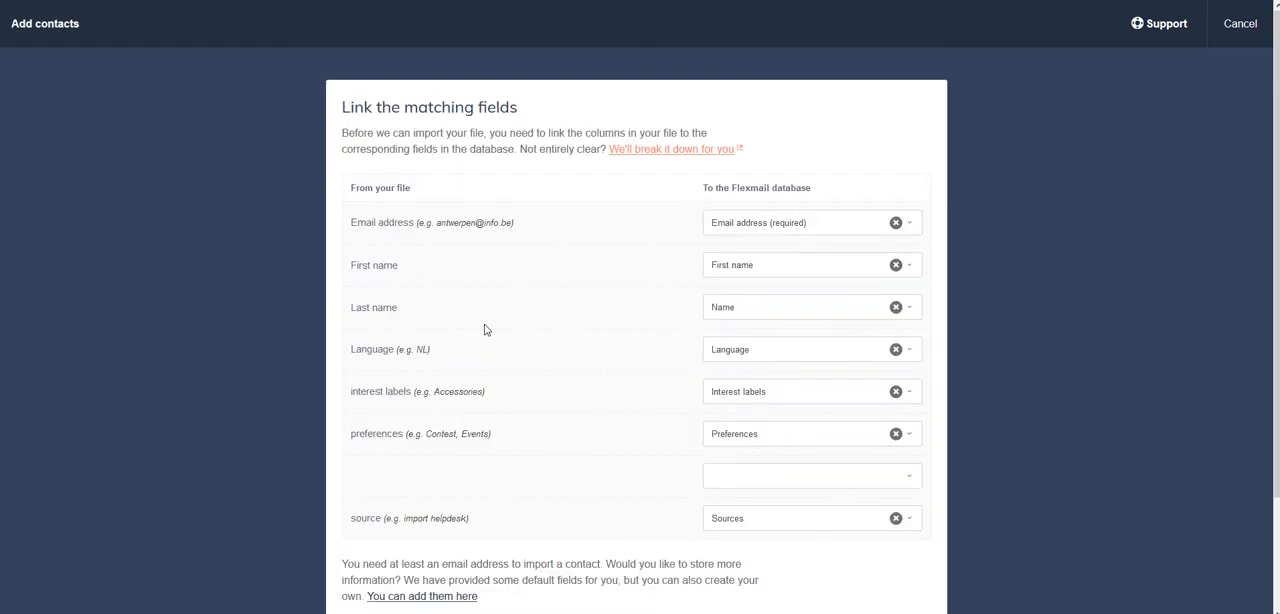
mouse_move(559, 247)
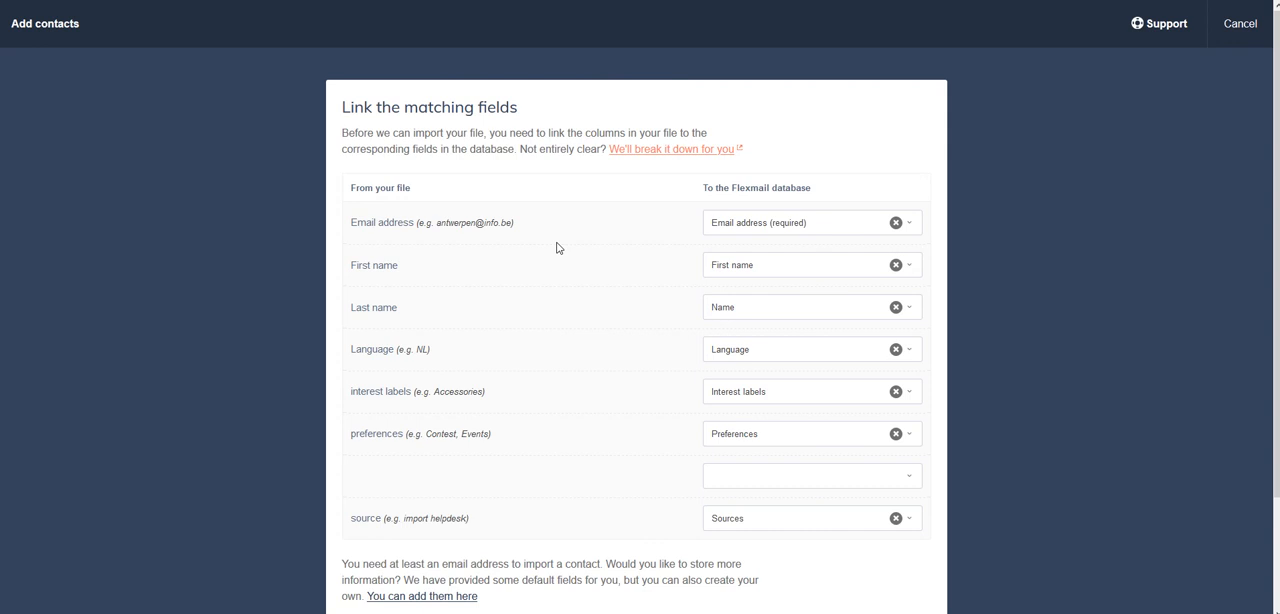
mouse_move(528, 198)
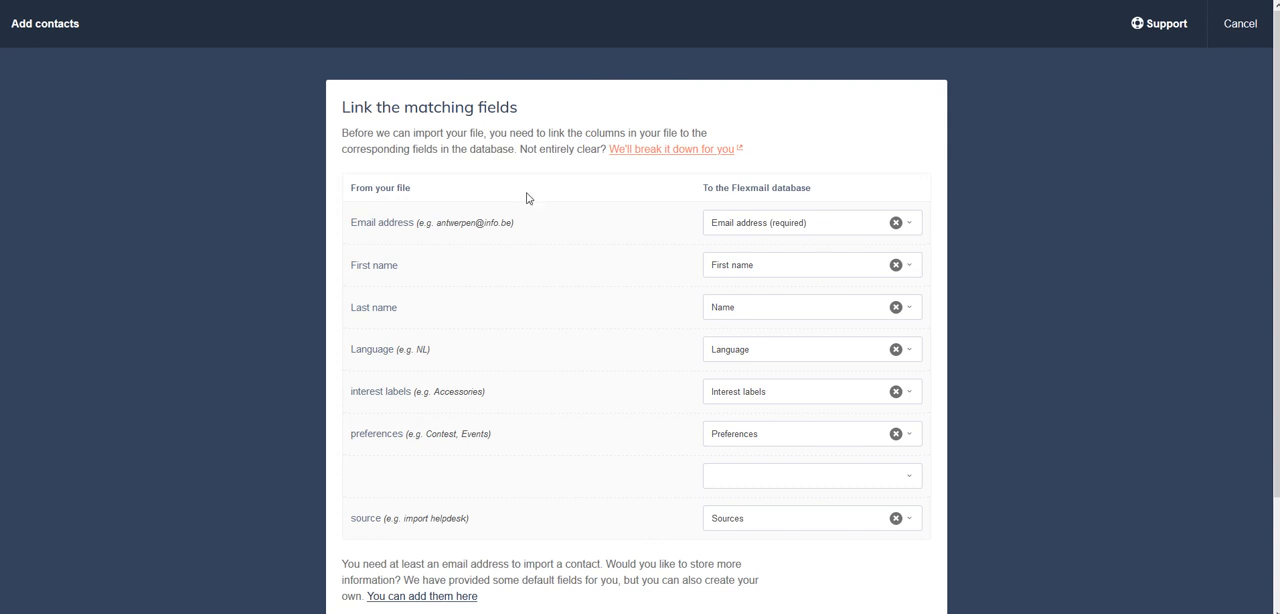
double_click(375, 222)
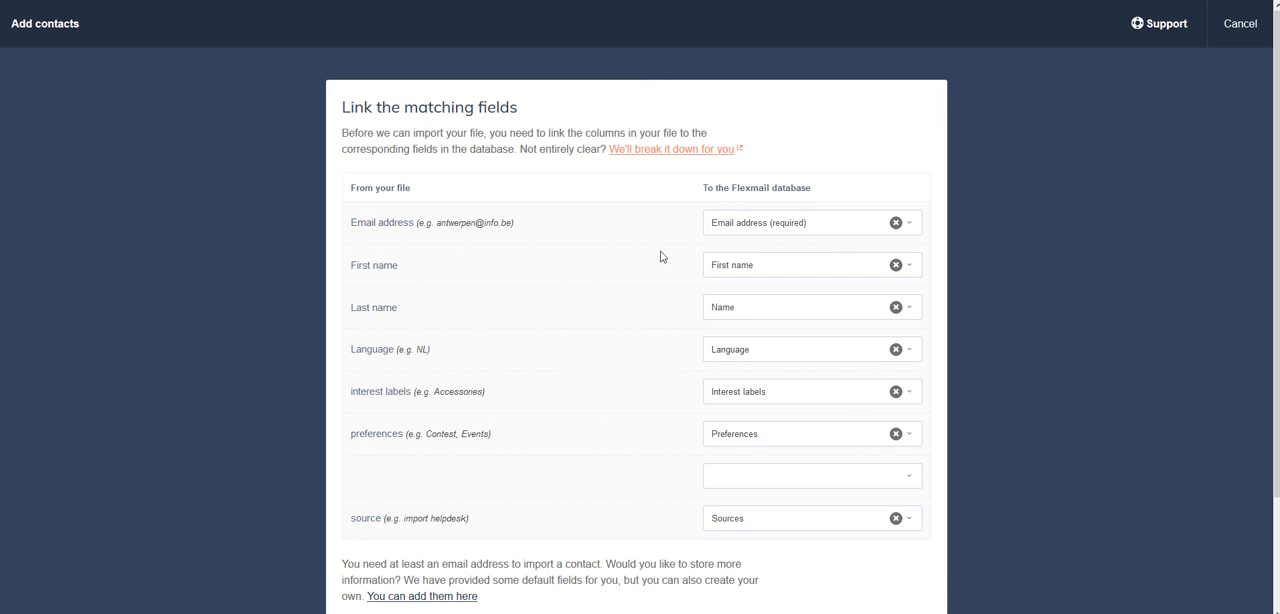
mouse_move(706, 424)
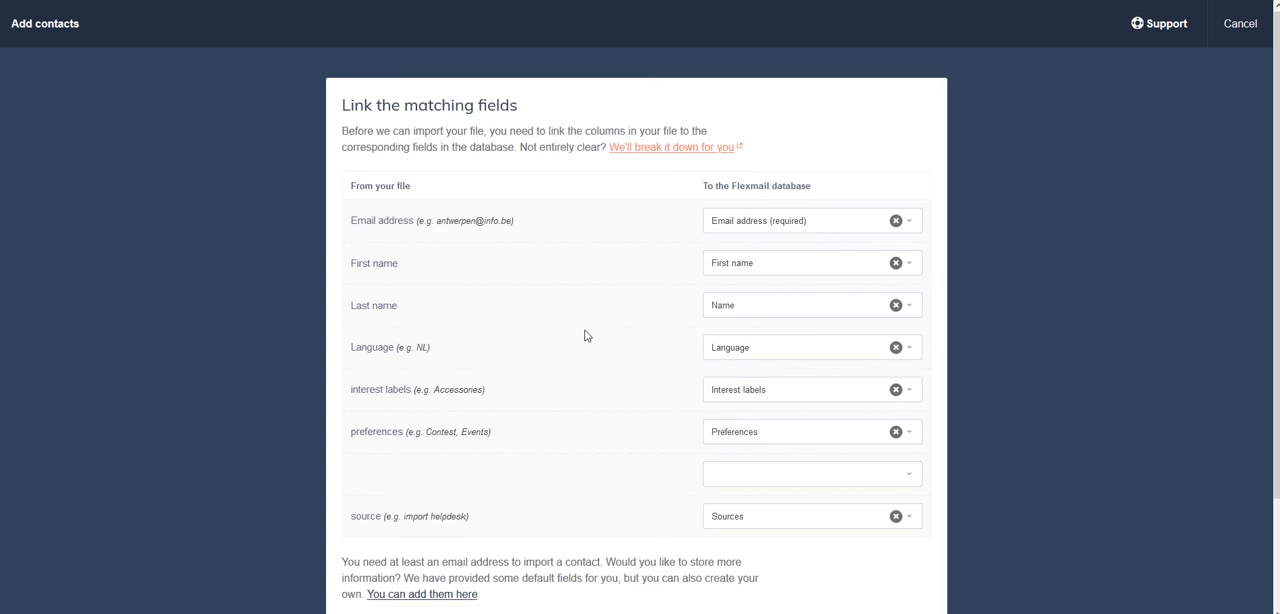
scroll(down, 3)
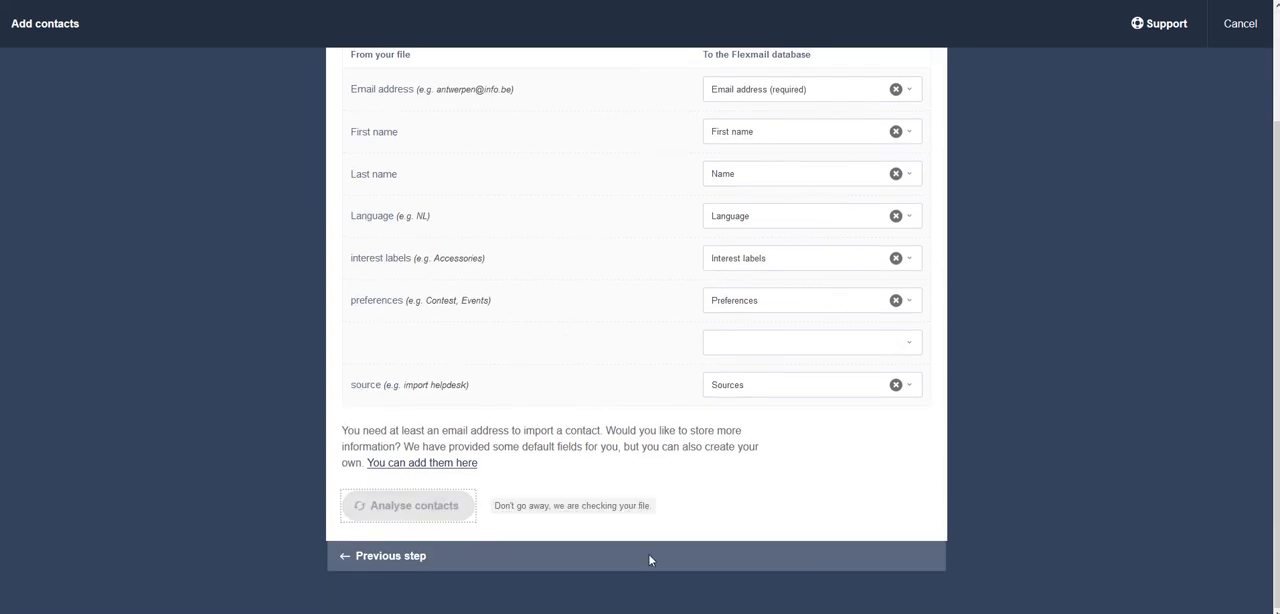
Analyse the file, get 15 valid contacts, and finalise the import.
click(408, 505)
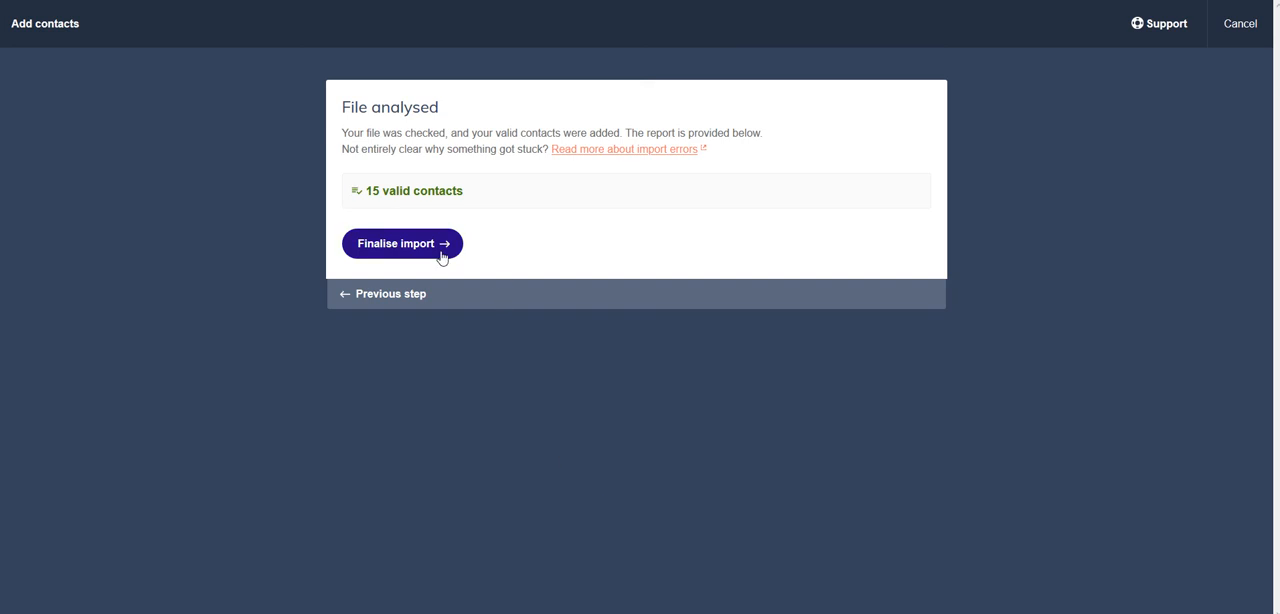
click(401, 243)
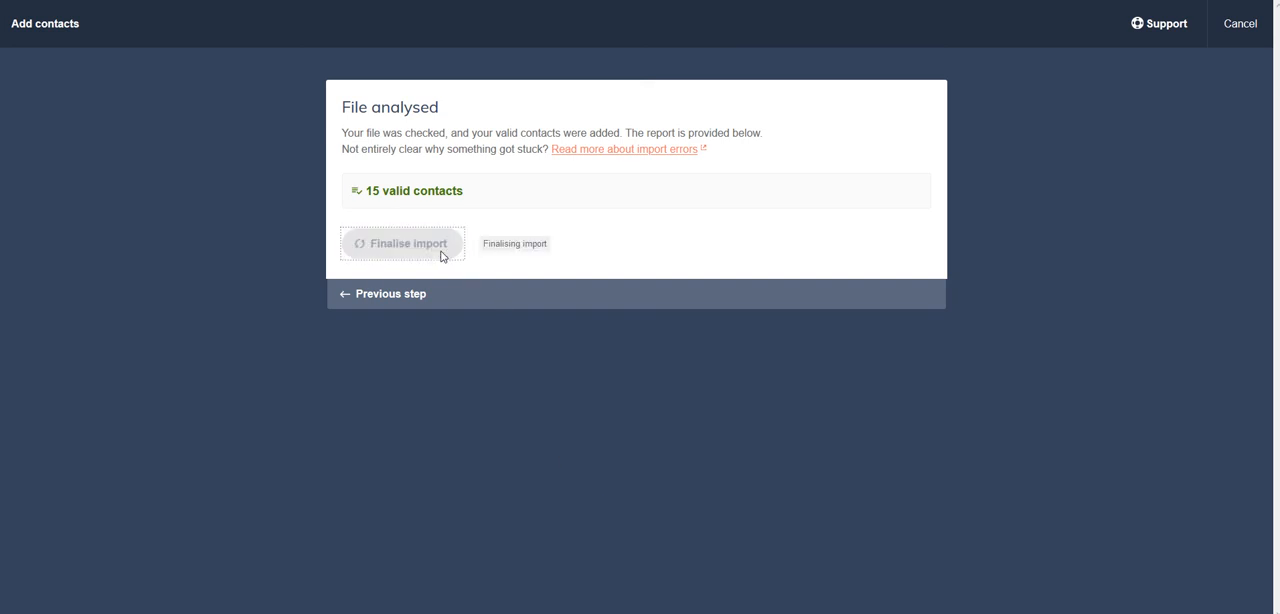
Wait on the Import contacts screen while the contact rows are imported.
click(401, 243)
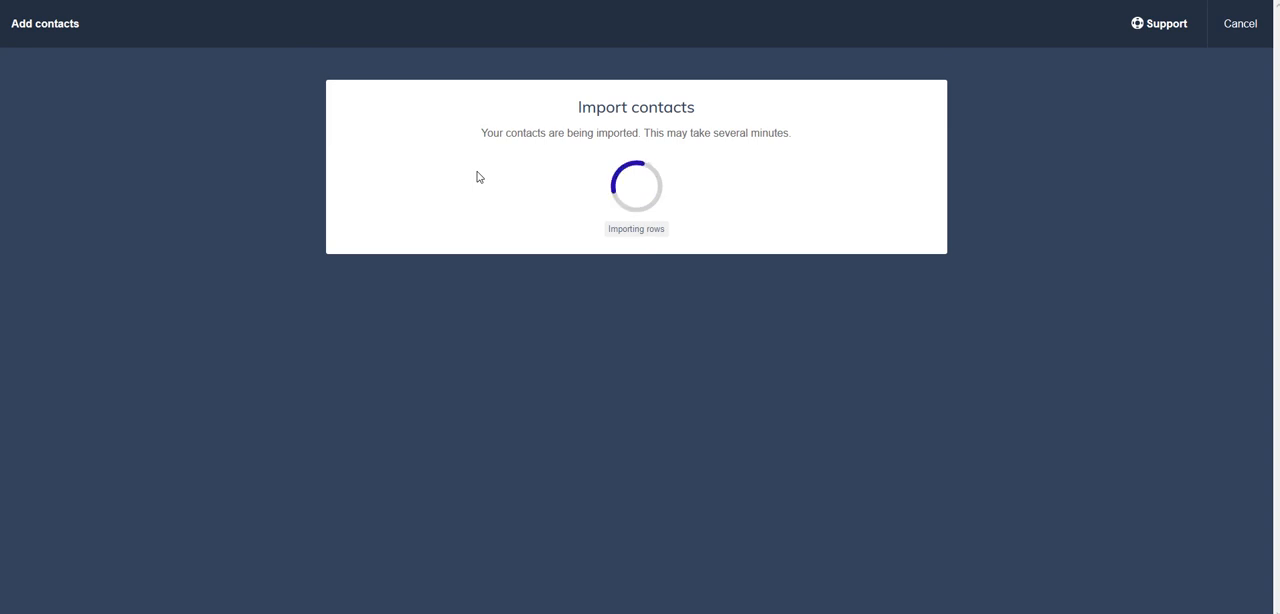
mouse_move(410, 187)
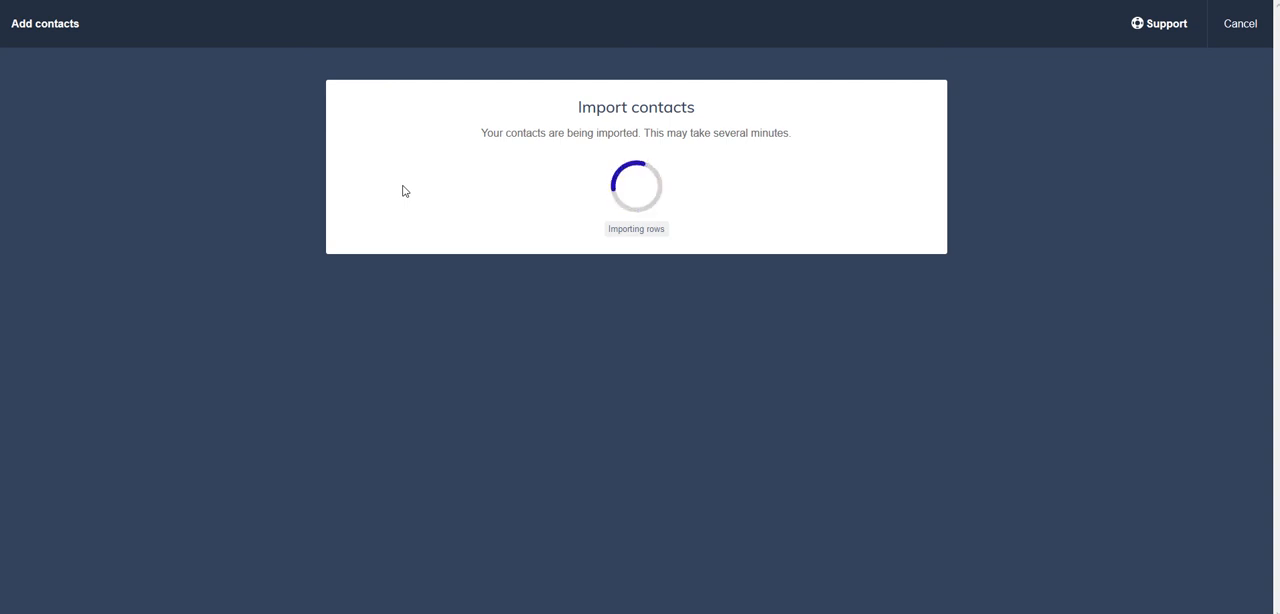
mouse_move(463, 248)
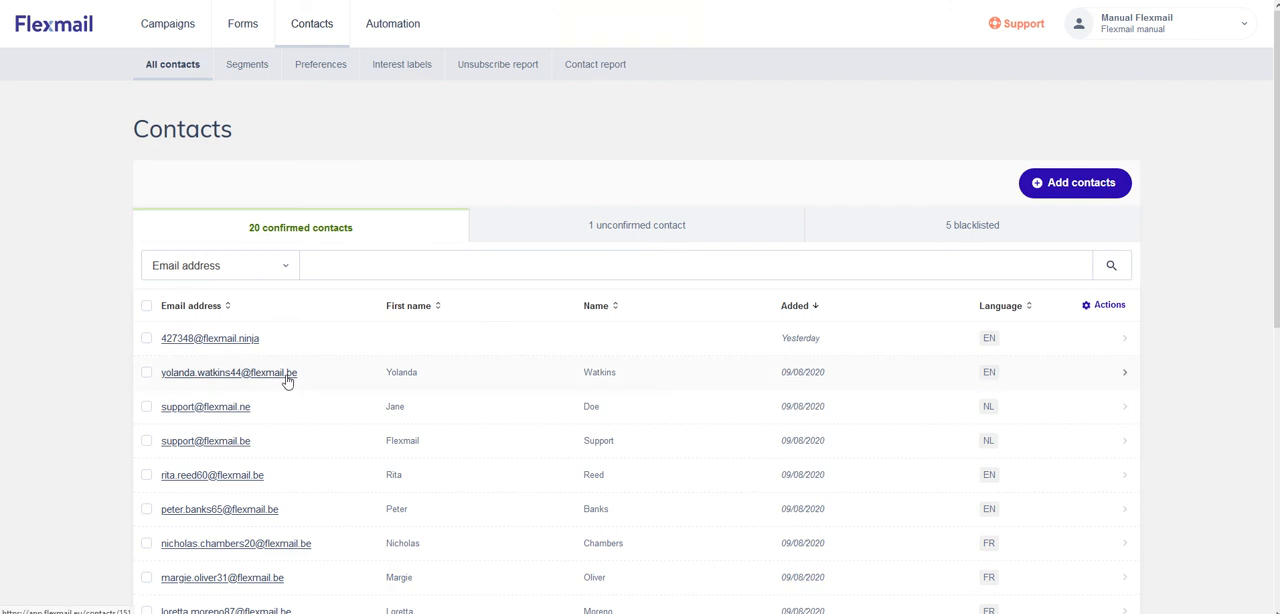
mouse_move(392, 197)
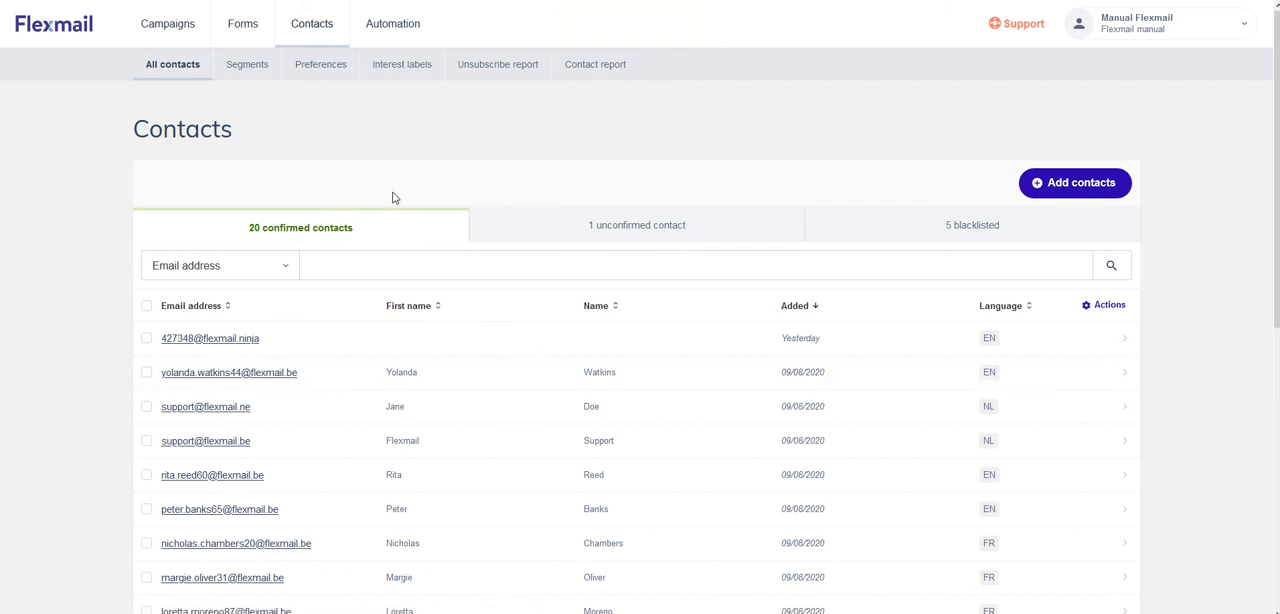
mouse_move(415, 288)
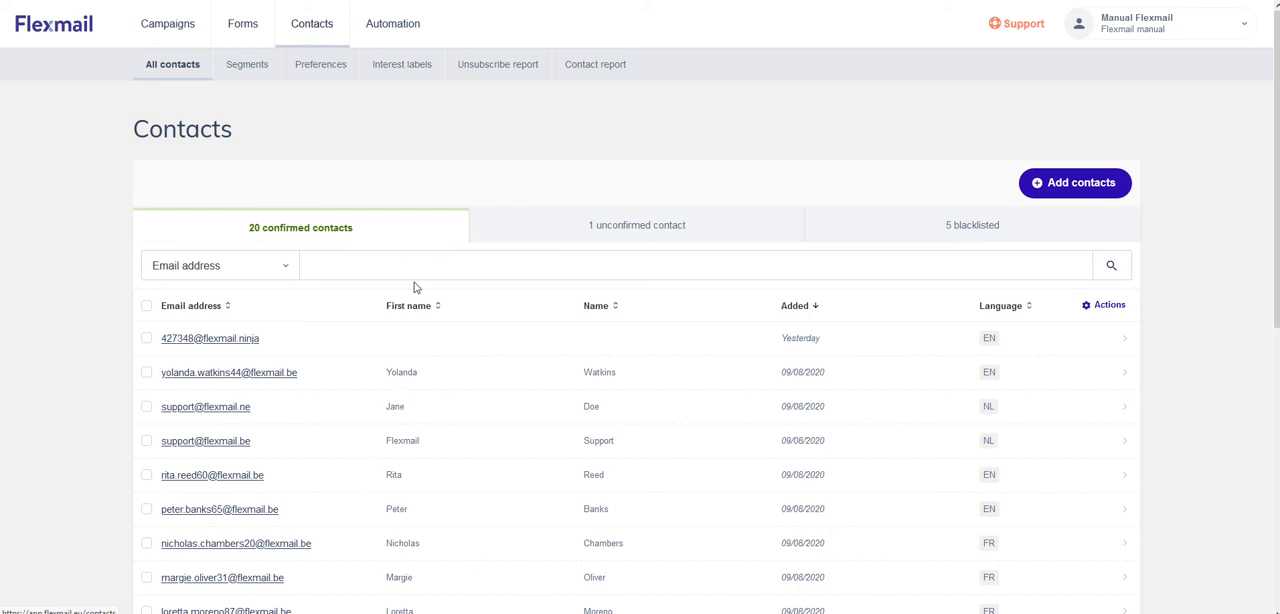
mouse_move(446, 528)
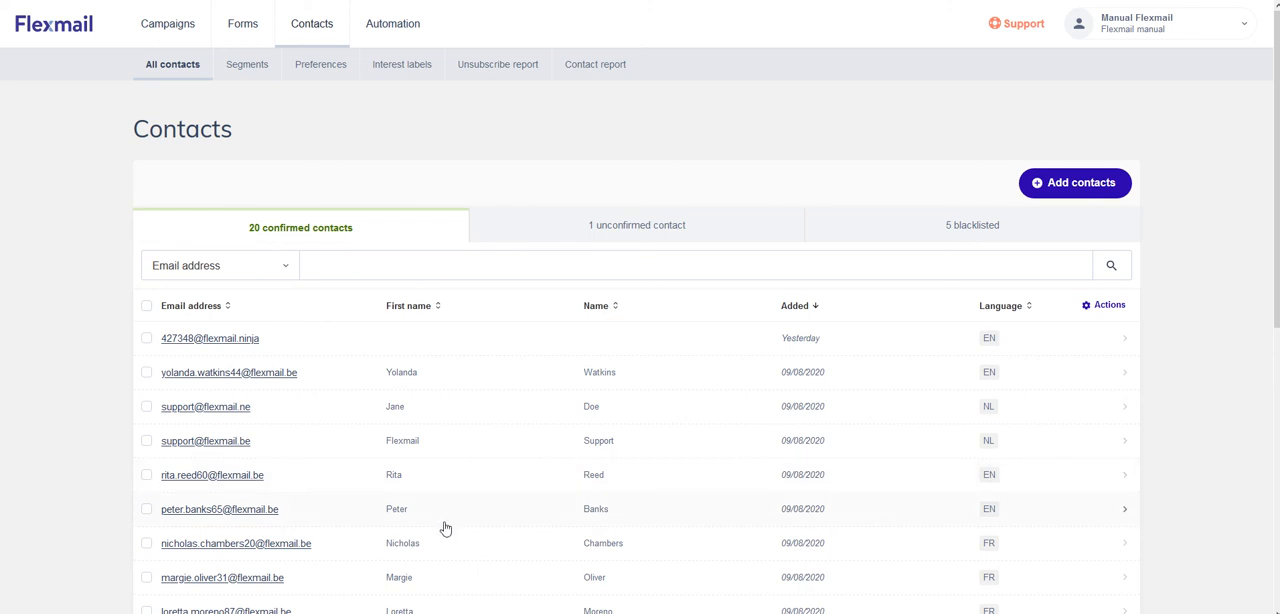
mouse_move(451, 506)
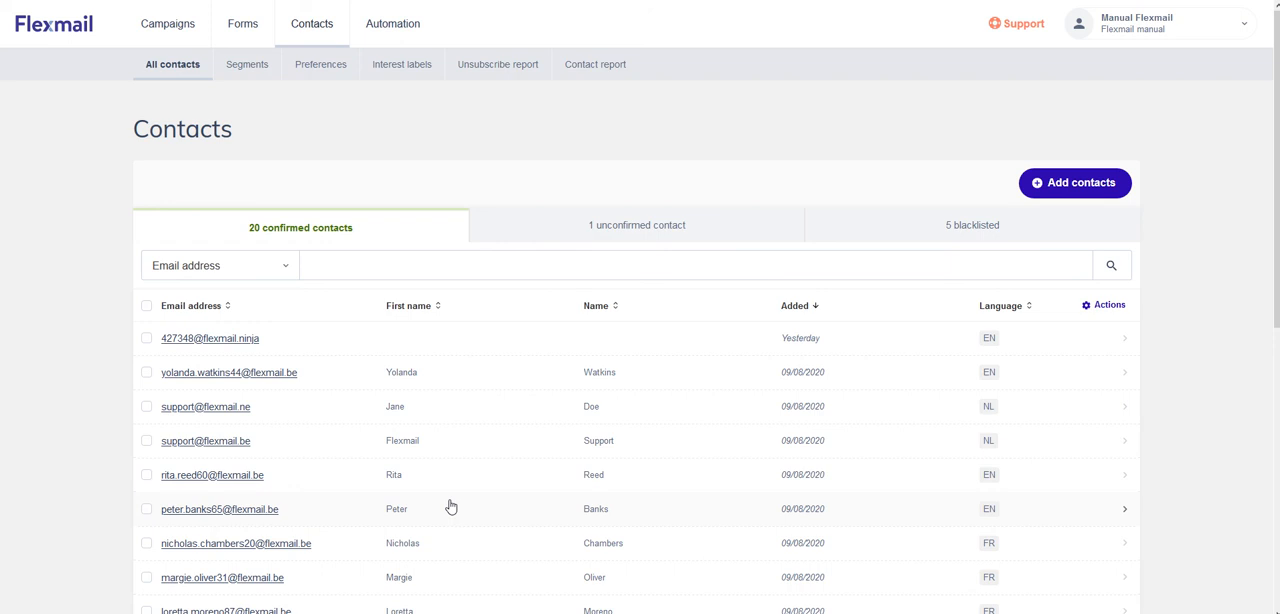
mouse_move(447, 543)
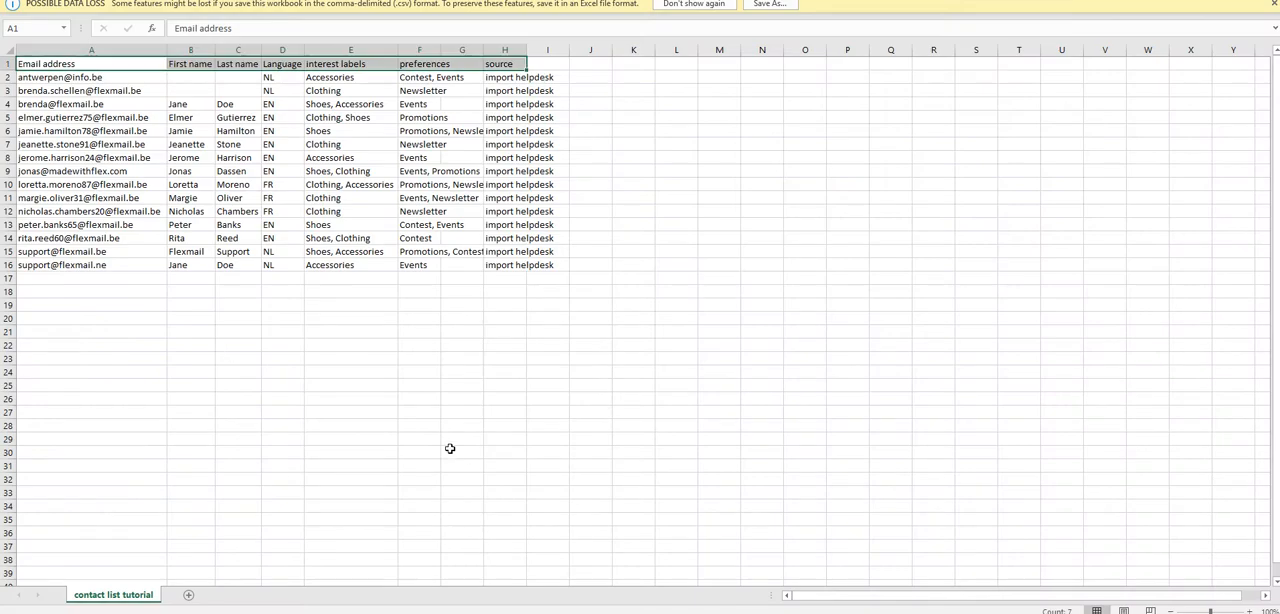
Change E6 and E7 labels to Shoes, Clothing and Clothing, Shoes, and clear E8.
click(350, 131)
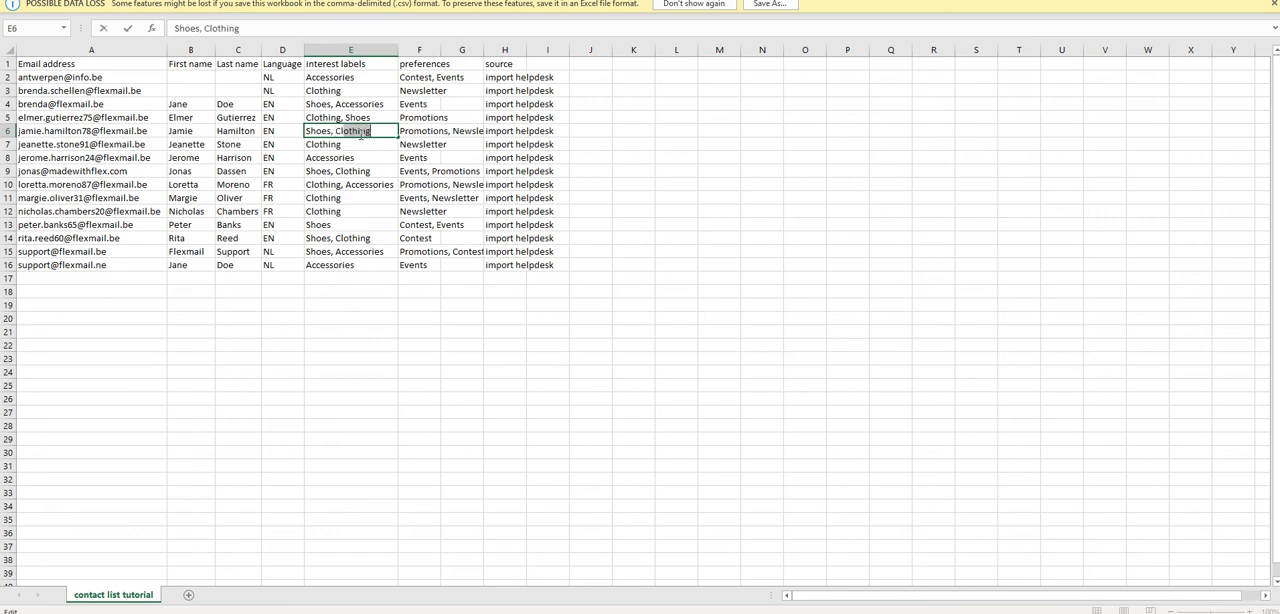
click(350, 144)
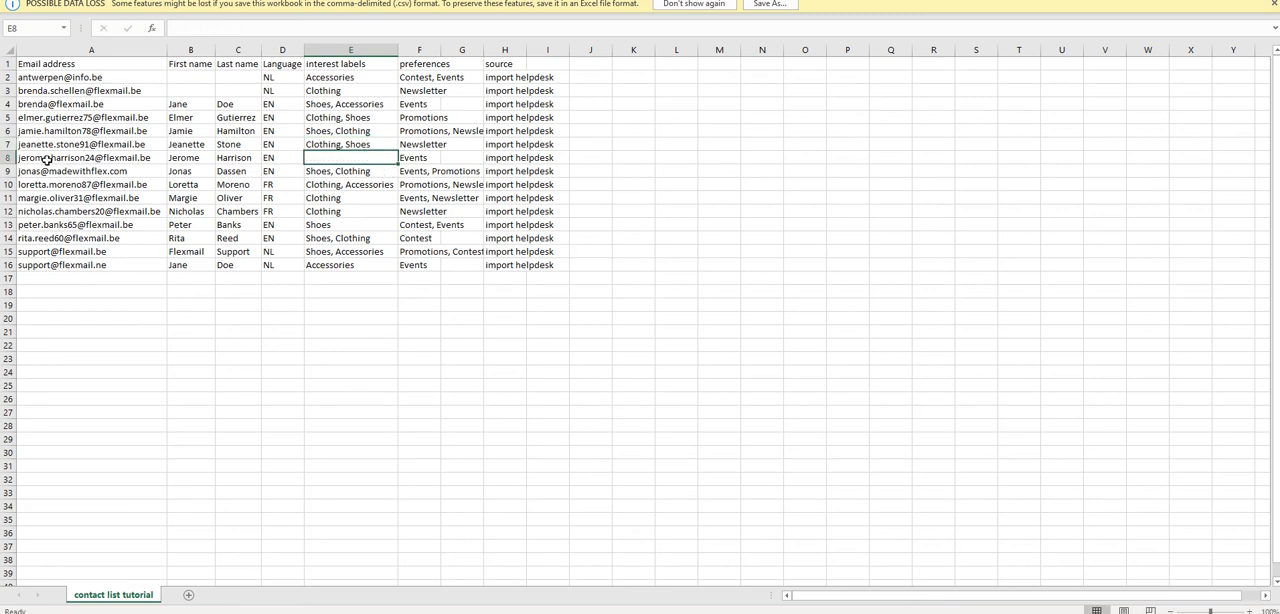
click(10, 6)
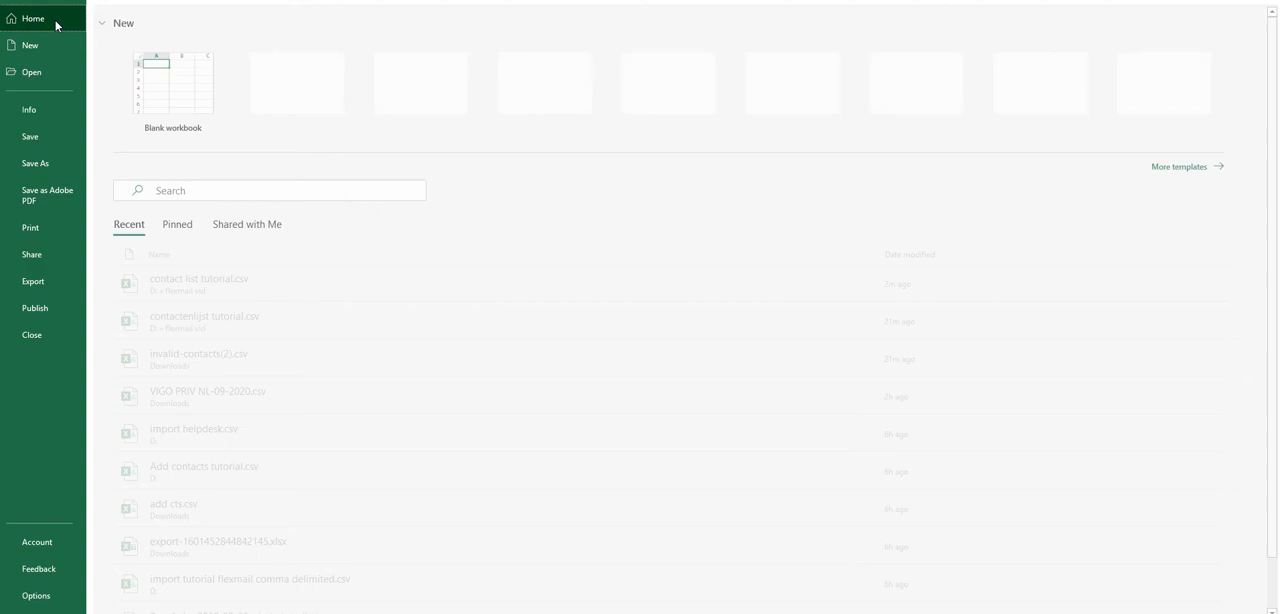
Save the workbook as contact list tutorial2.csv in CSV UTF-8 (Comma delimited) format.
click(41, 163)
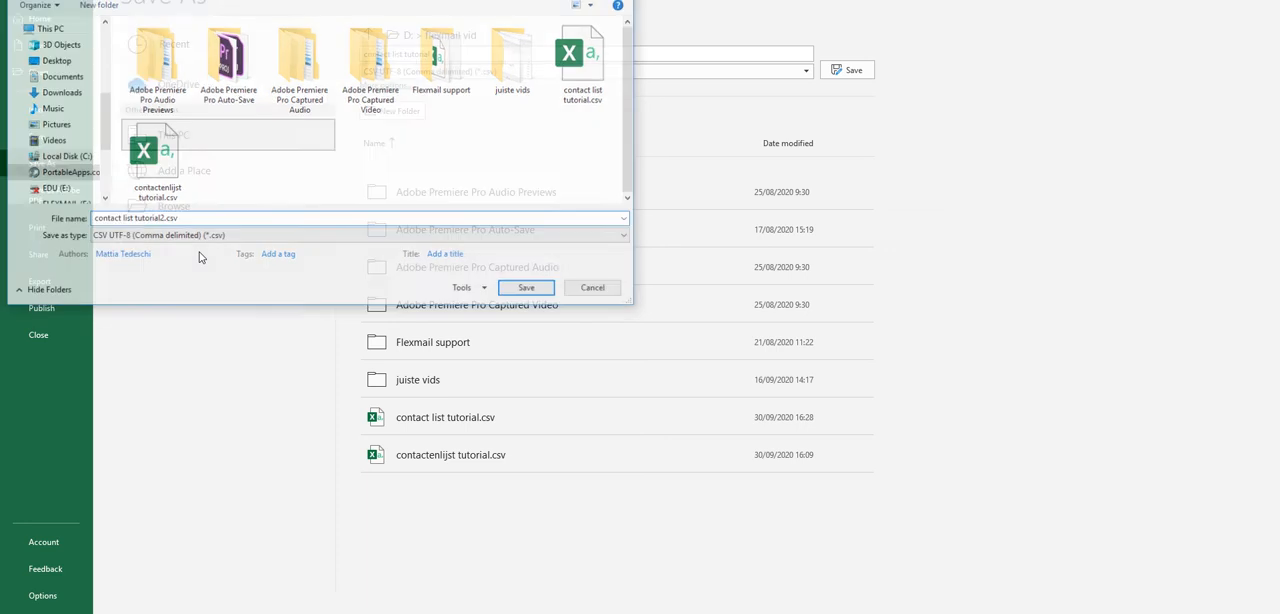
click(525, 288)
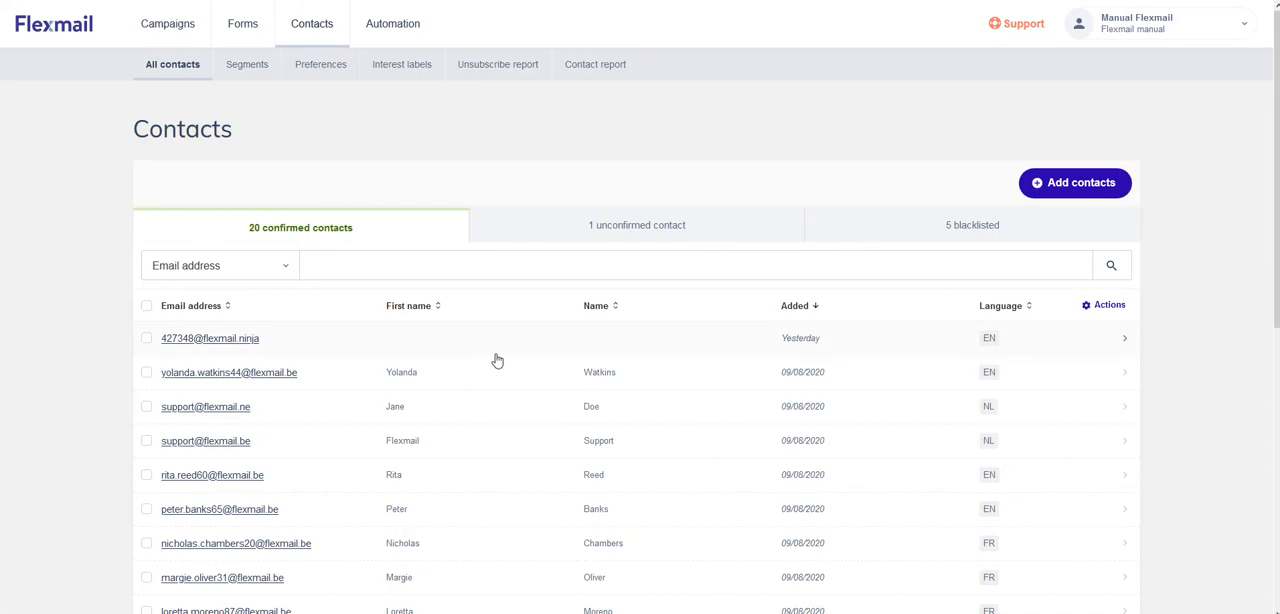
mouse_move(167, 23)
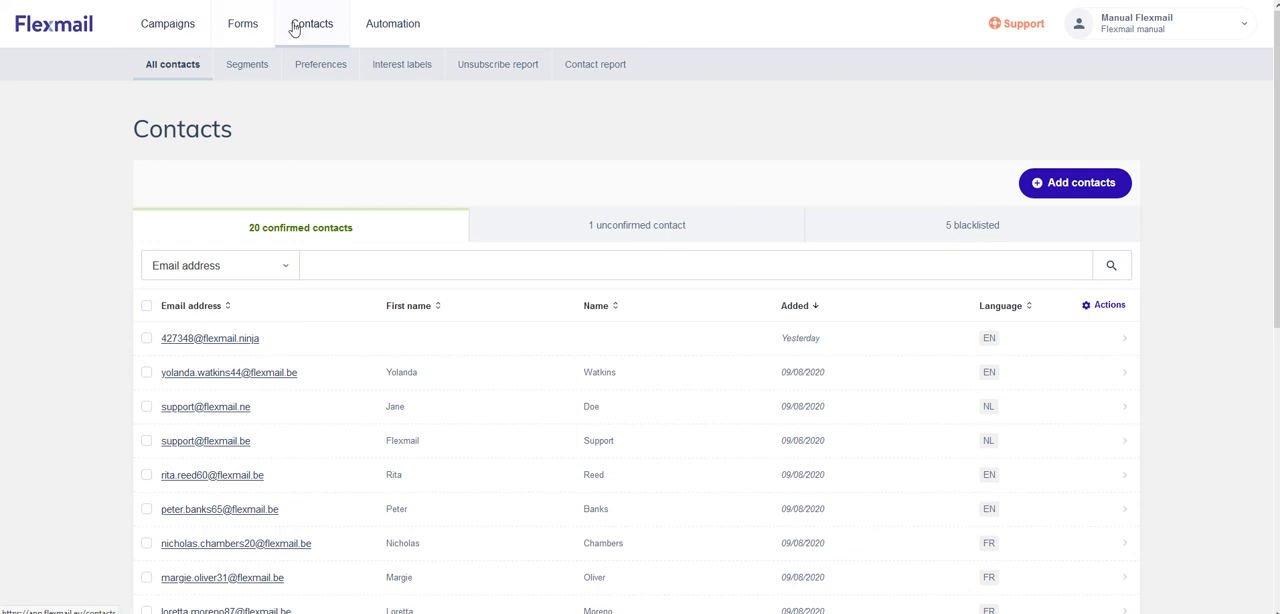
Upload contact list tutorial2.csv as an import, confirming the data was rightfully received.
click(1074, 182)
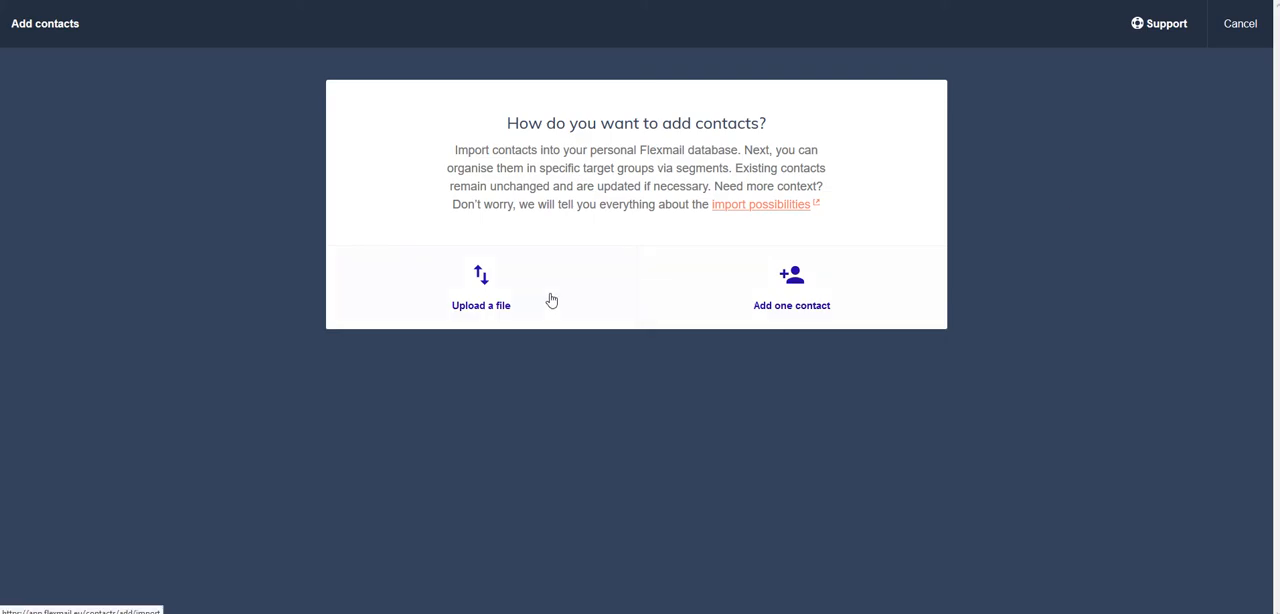
click(480, 285)
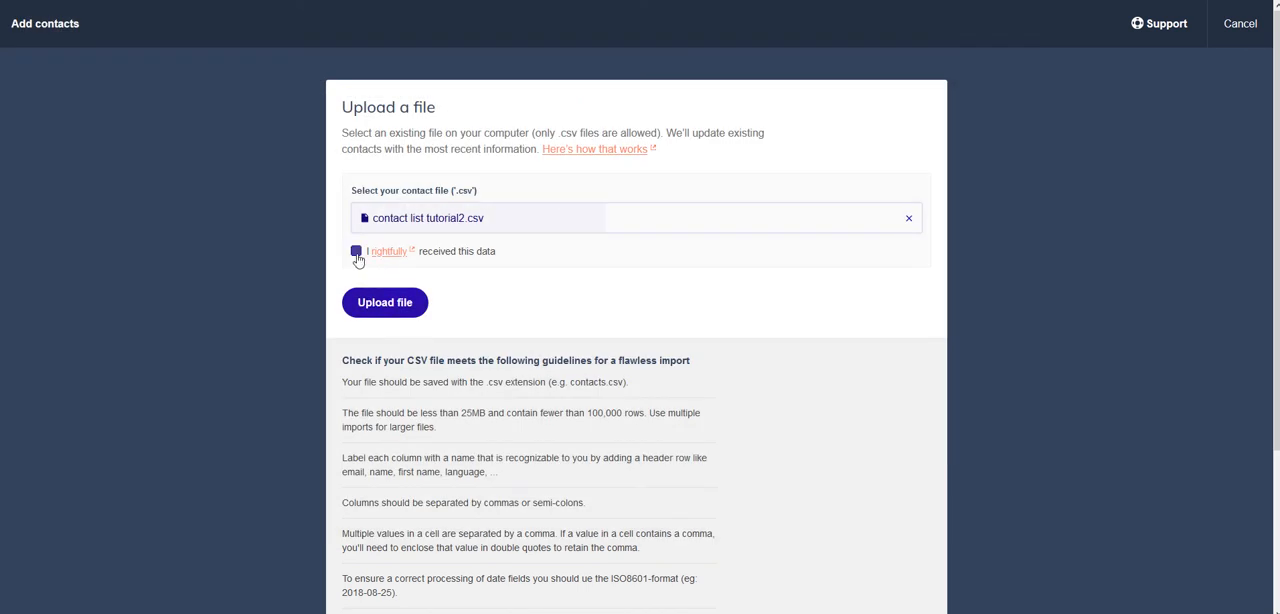
click(356, 251)
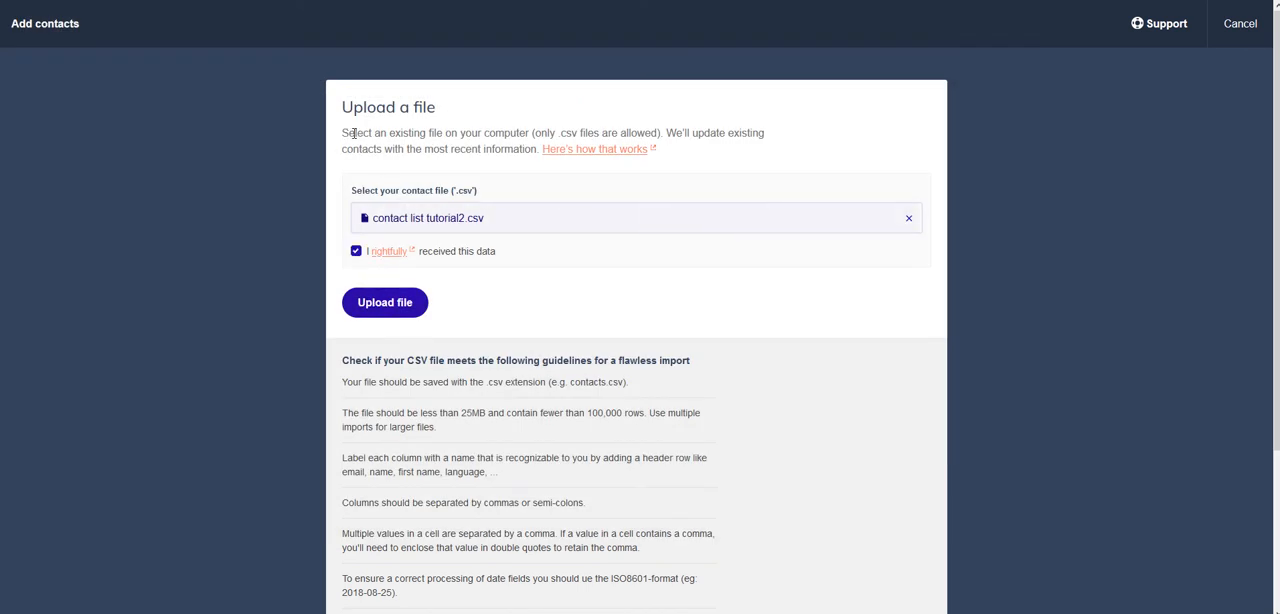
drag(343, 132, 458, 132)
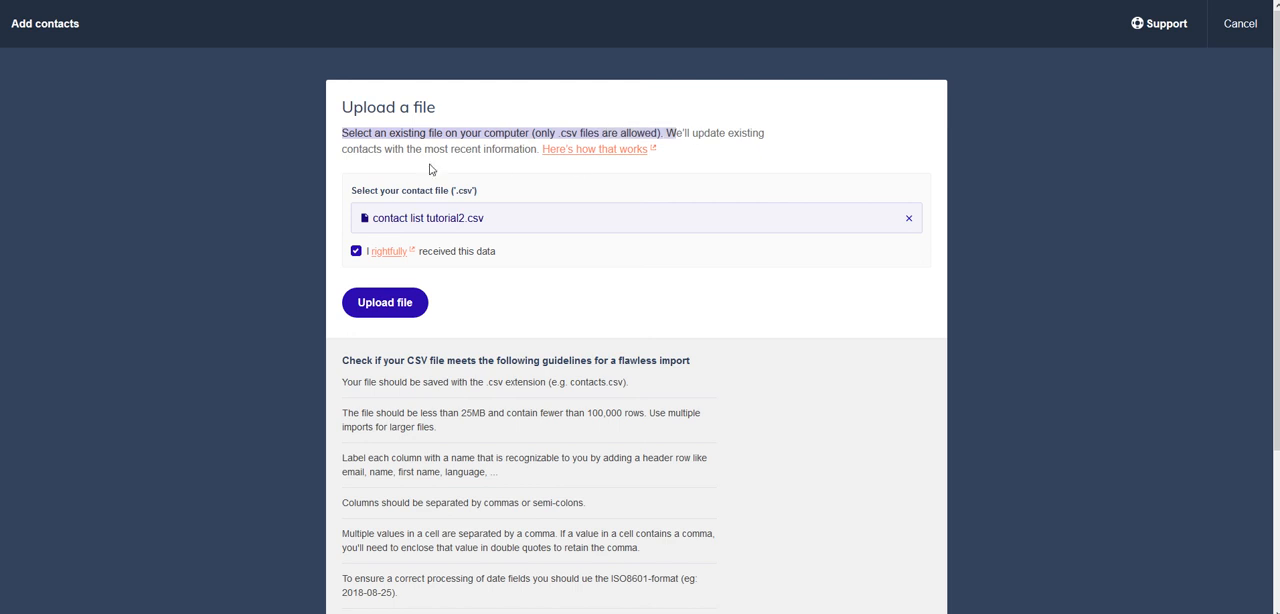
mouse_move(658, 146)
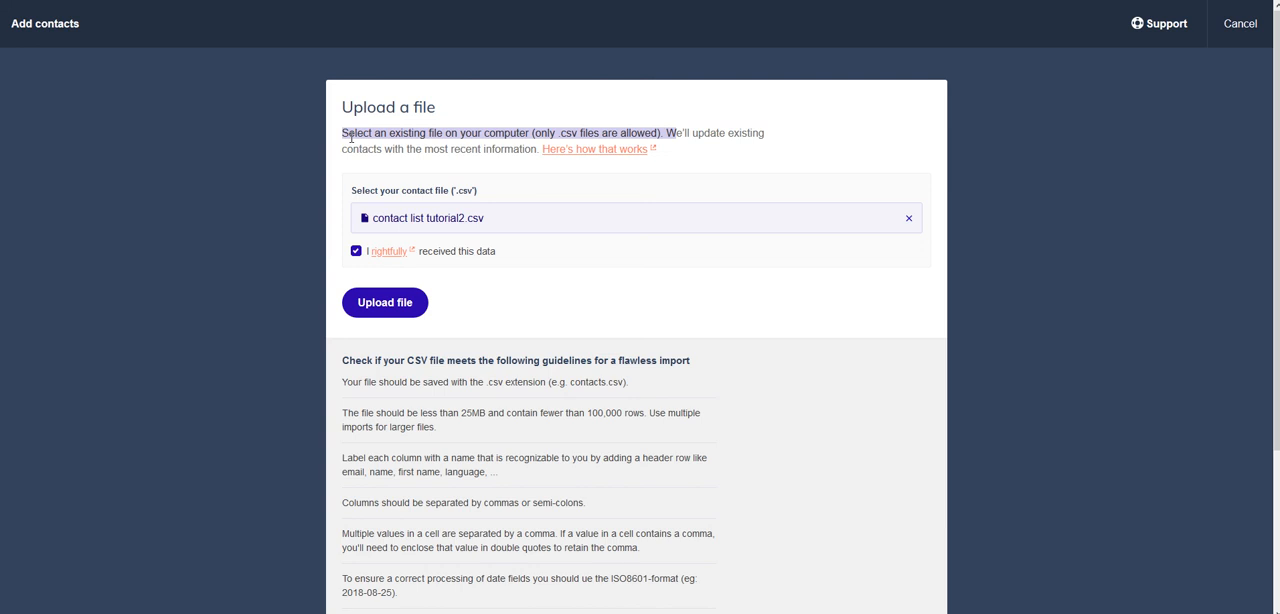
mouse_move(444, 319)
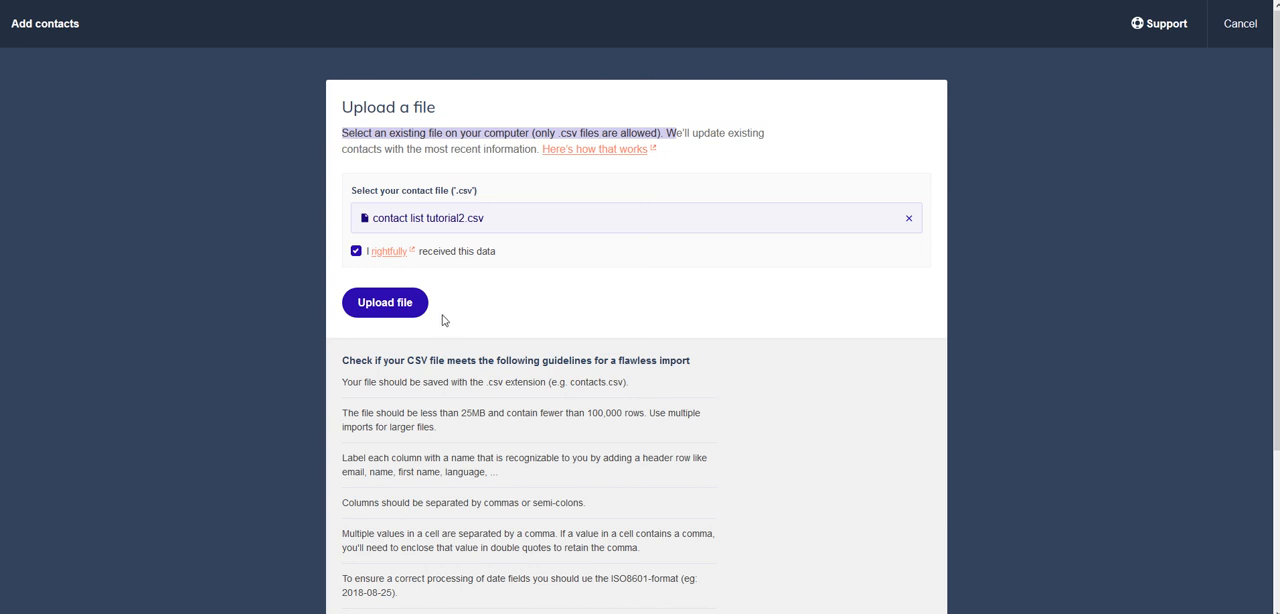
click(385, 302)
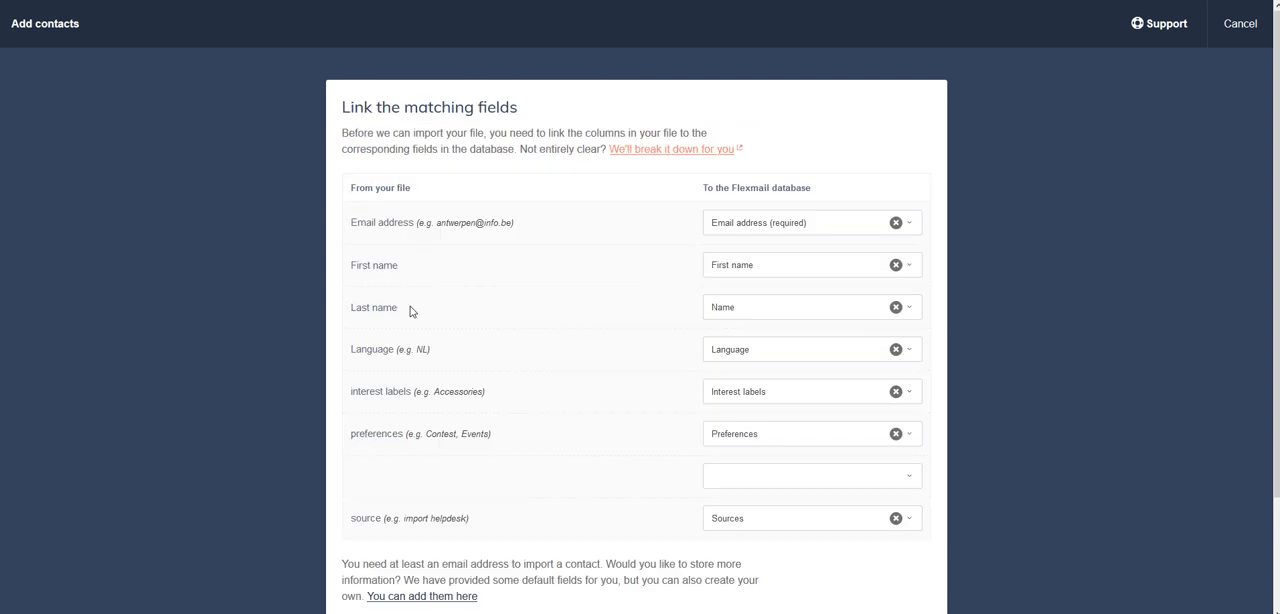
Analyse contact list tutorial2.csv and finalise importing its 15 valid contacts.
scroll(down, 3)
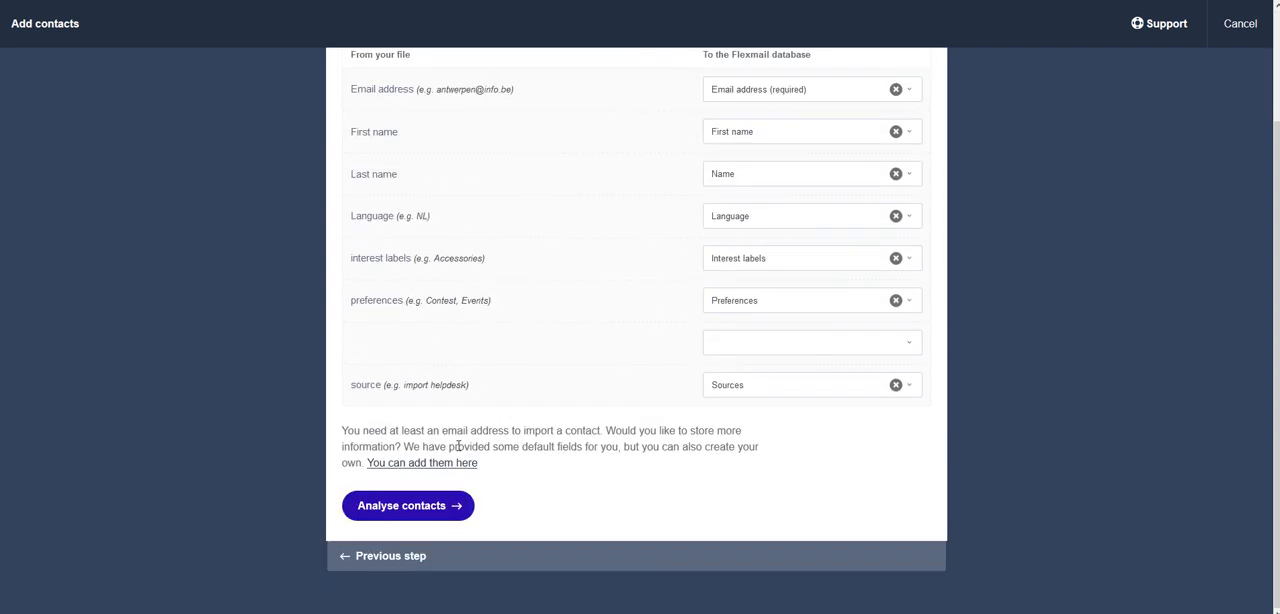
click(407, 505)
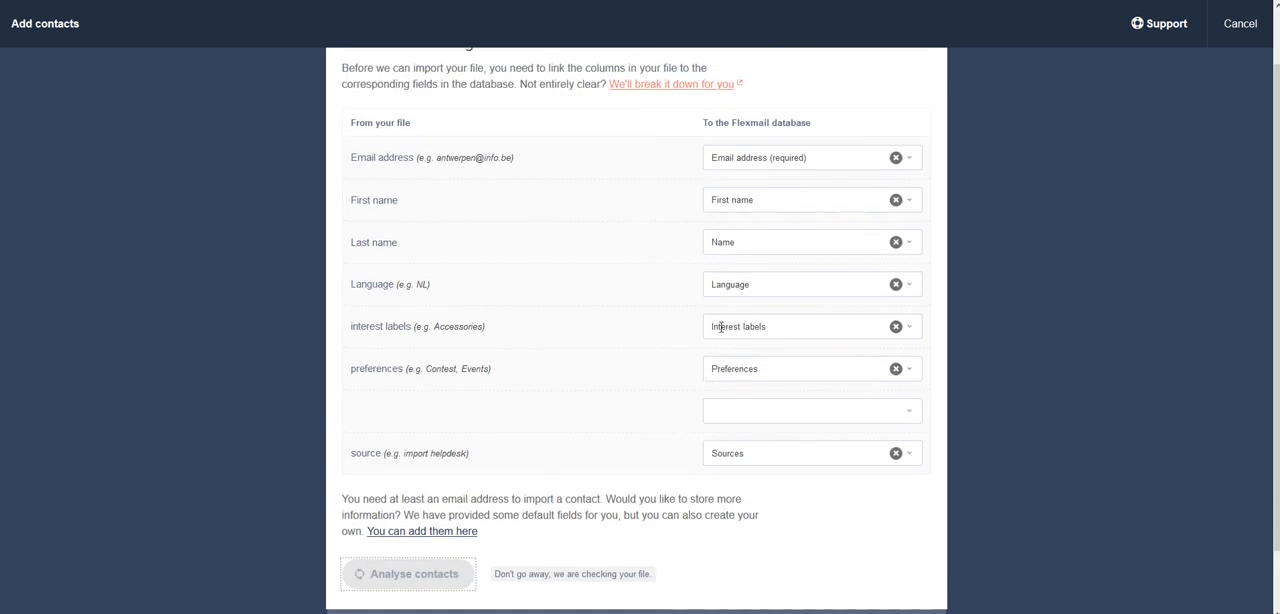
click(407, 573)
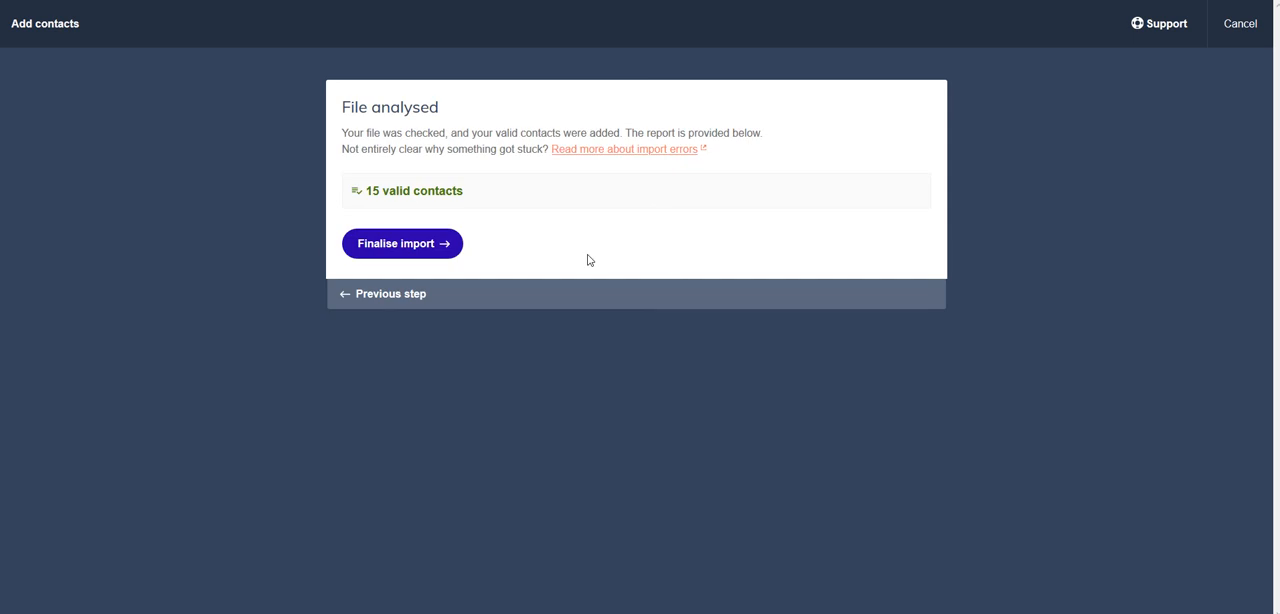
click(401, 243)
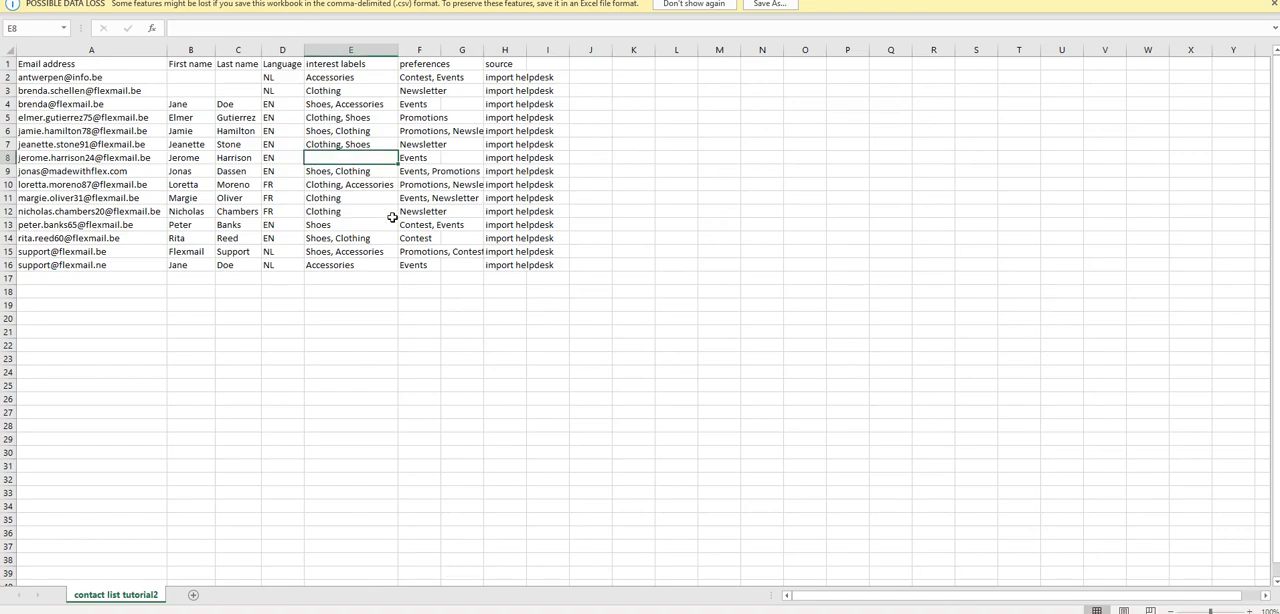
click(91, 157)
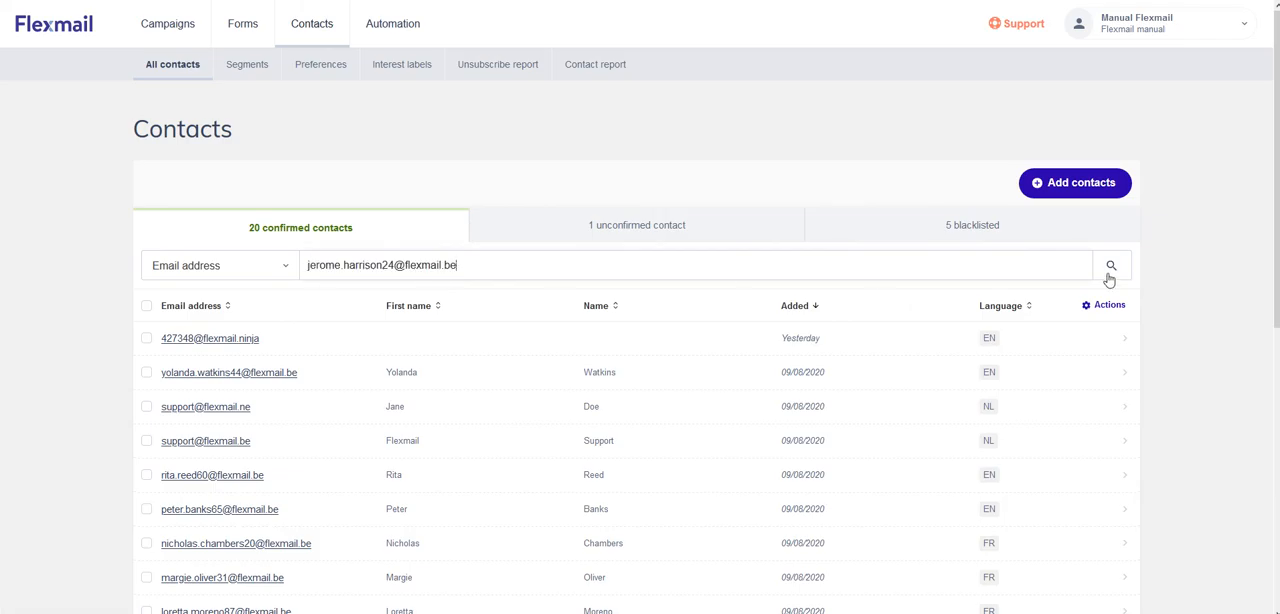
click(1110, 265)
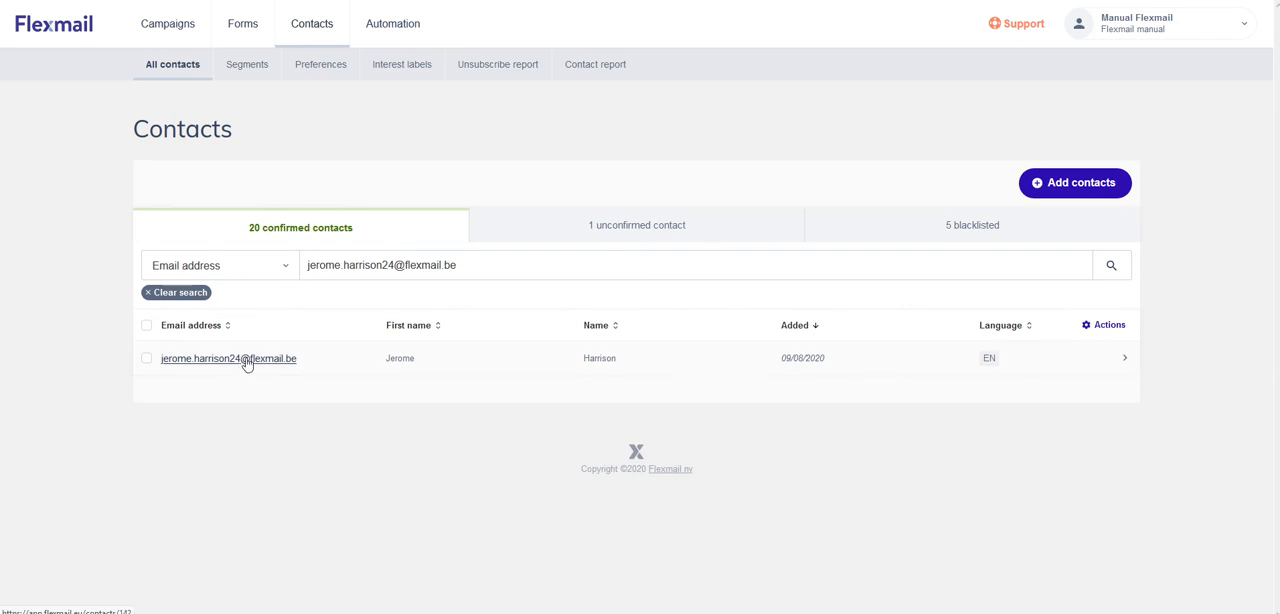
click(228, 358)
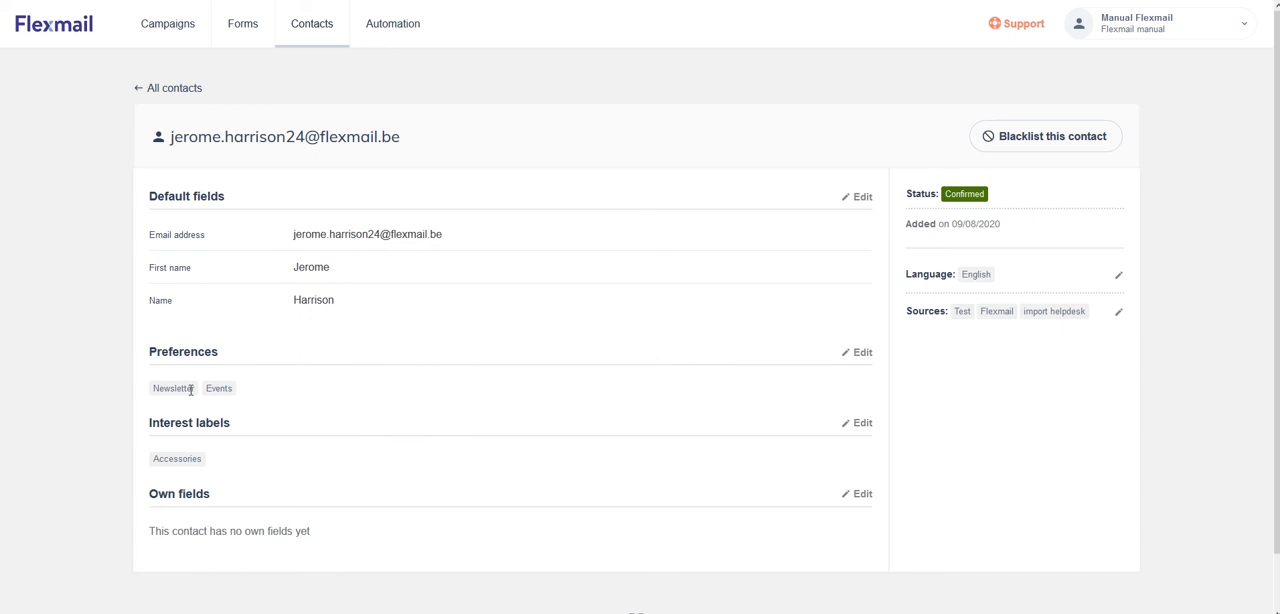
click(311, 23)
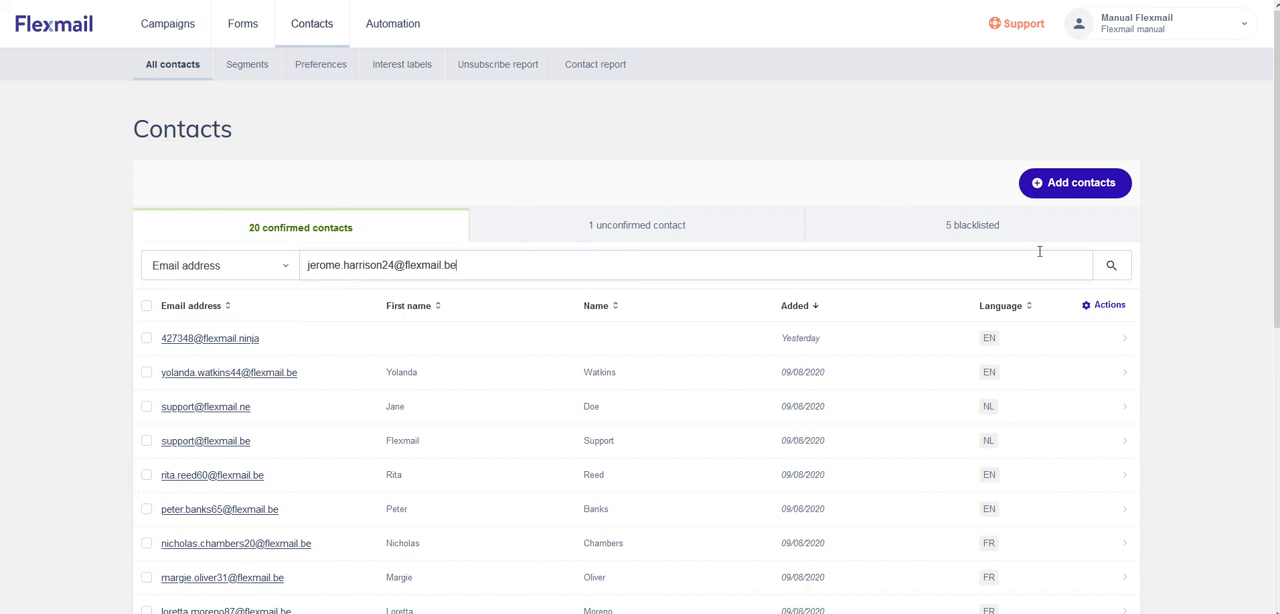
click(1111, 265)
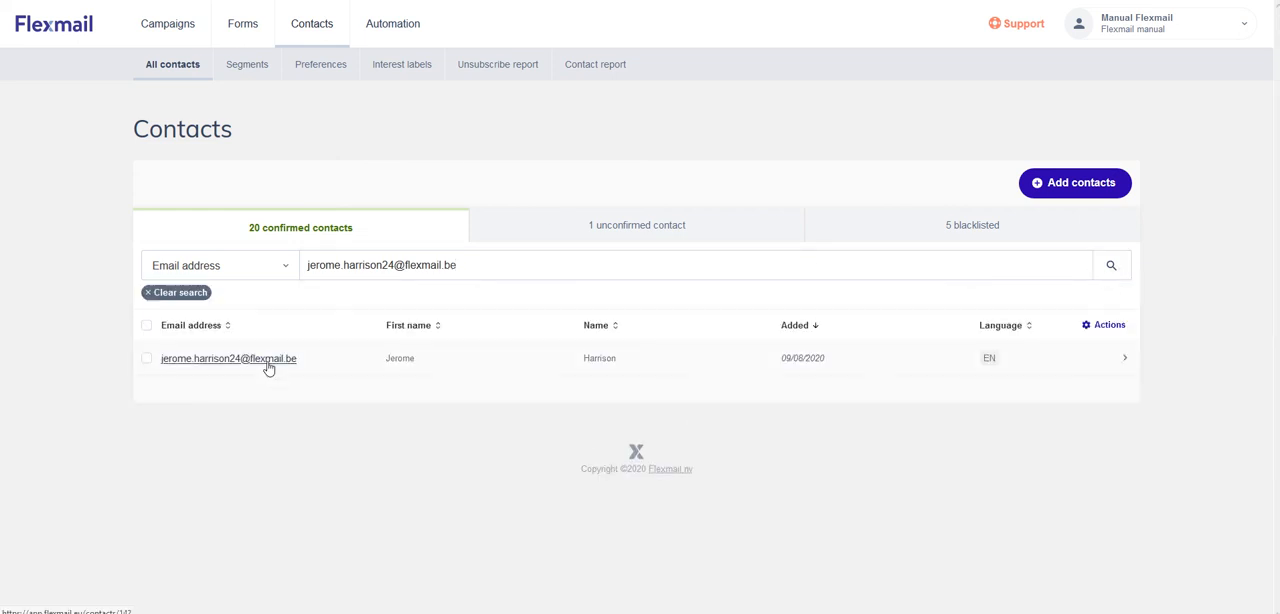
click(228, 358)
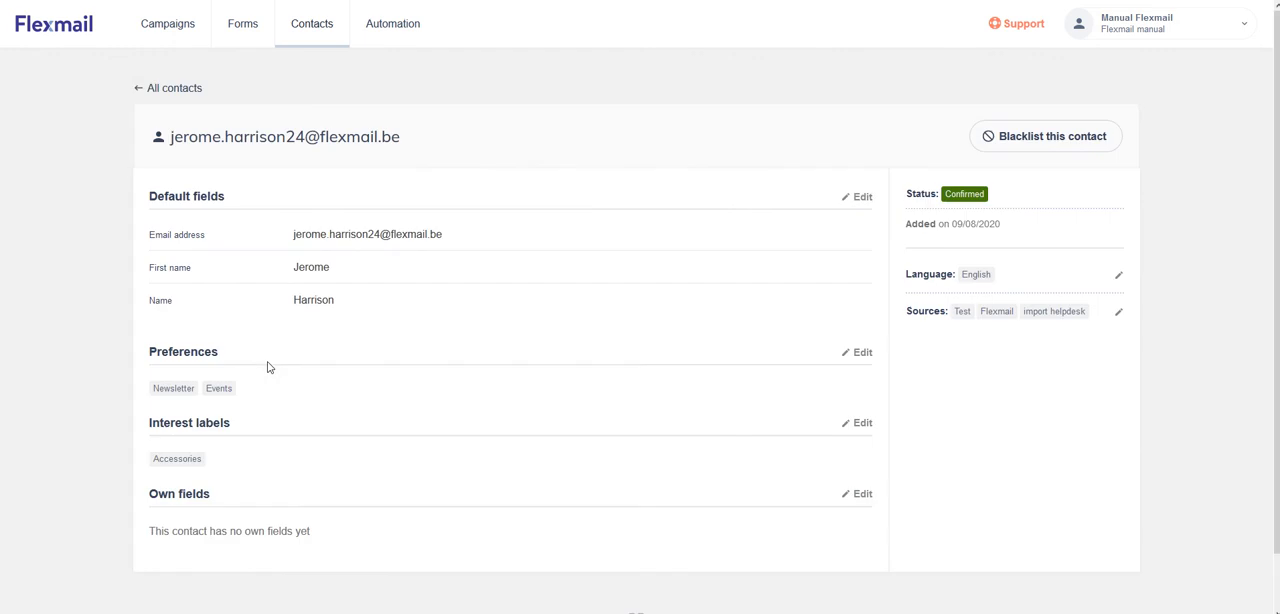
scroll(down, 3)
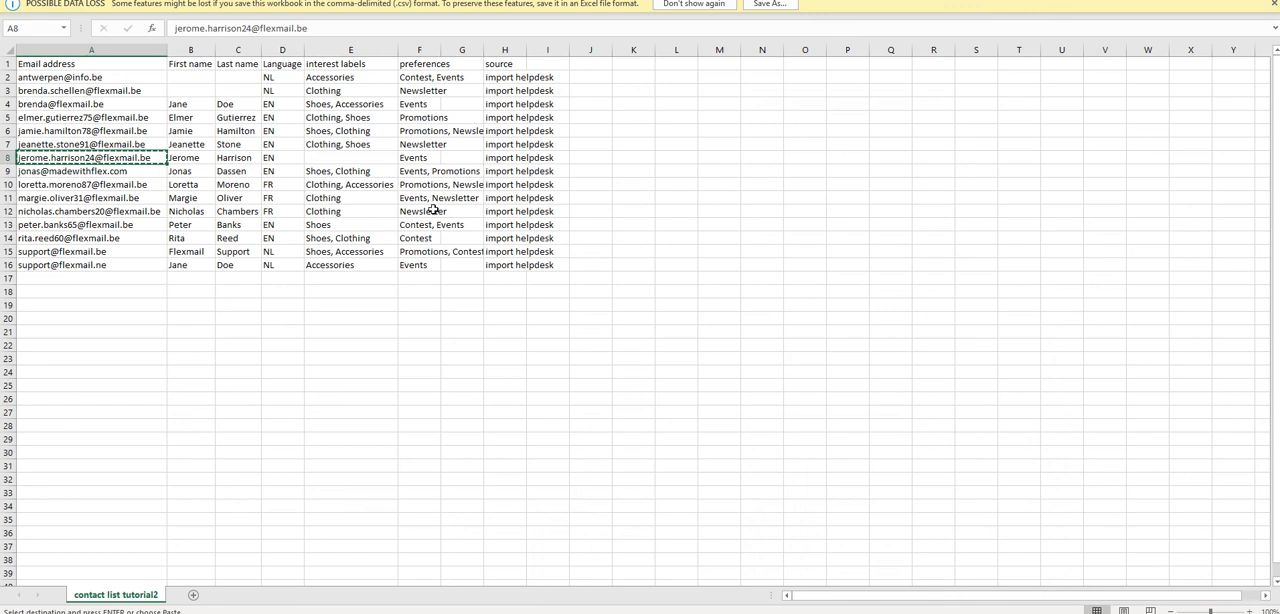
click(91, 144)
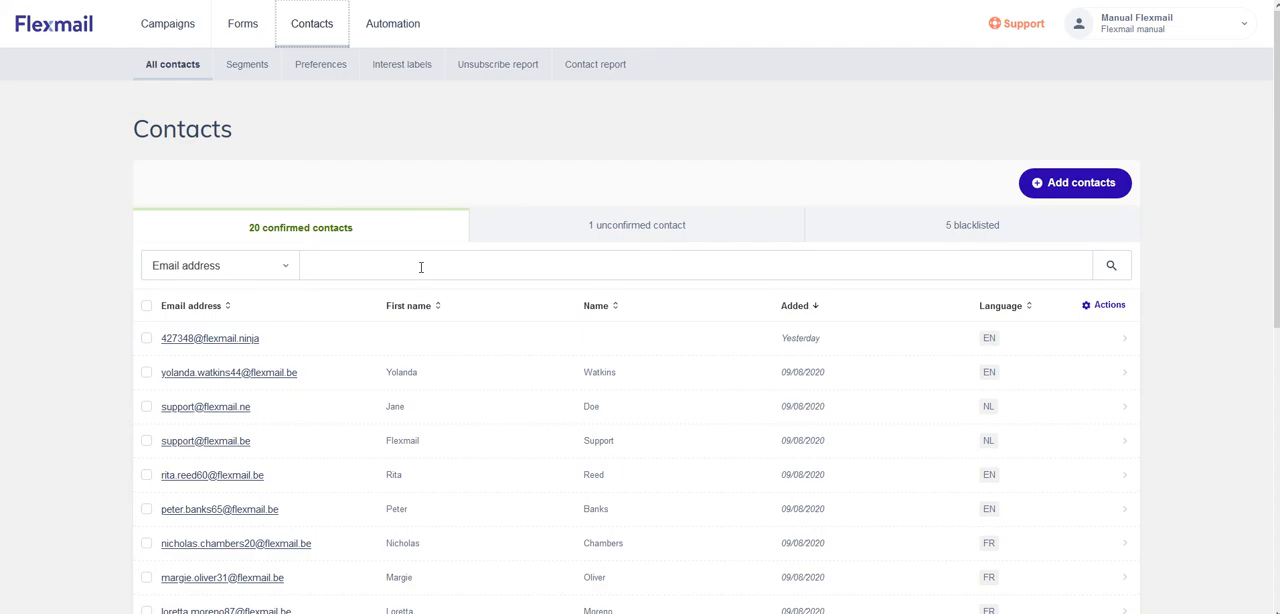
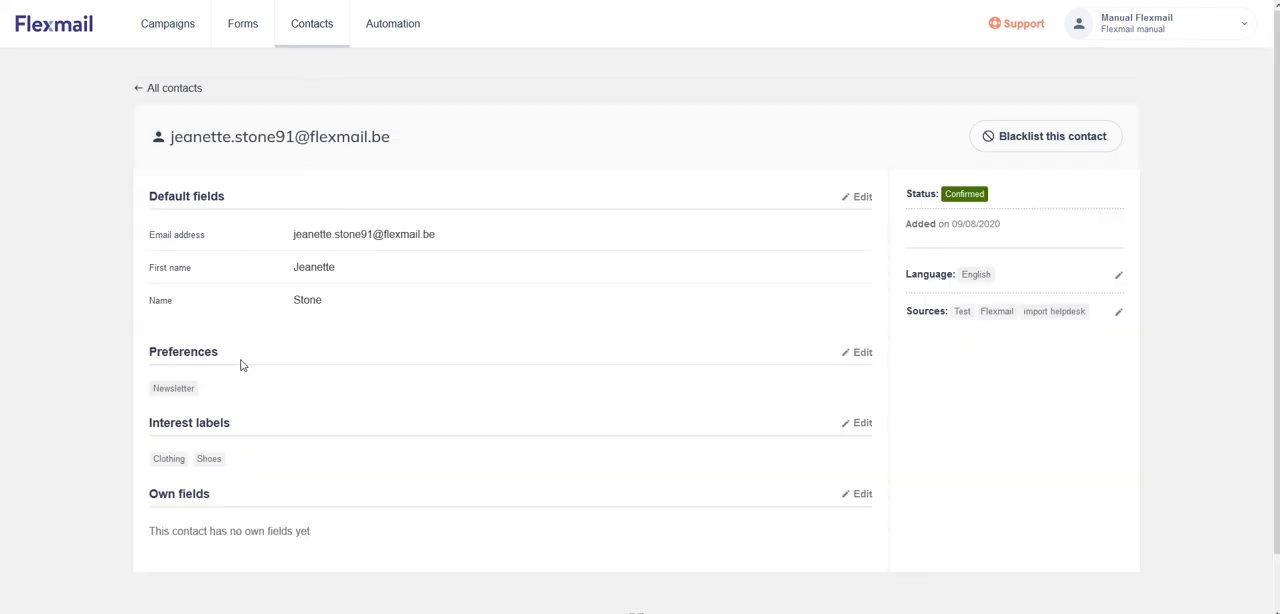
scroll(down, 3)
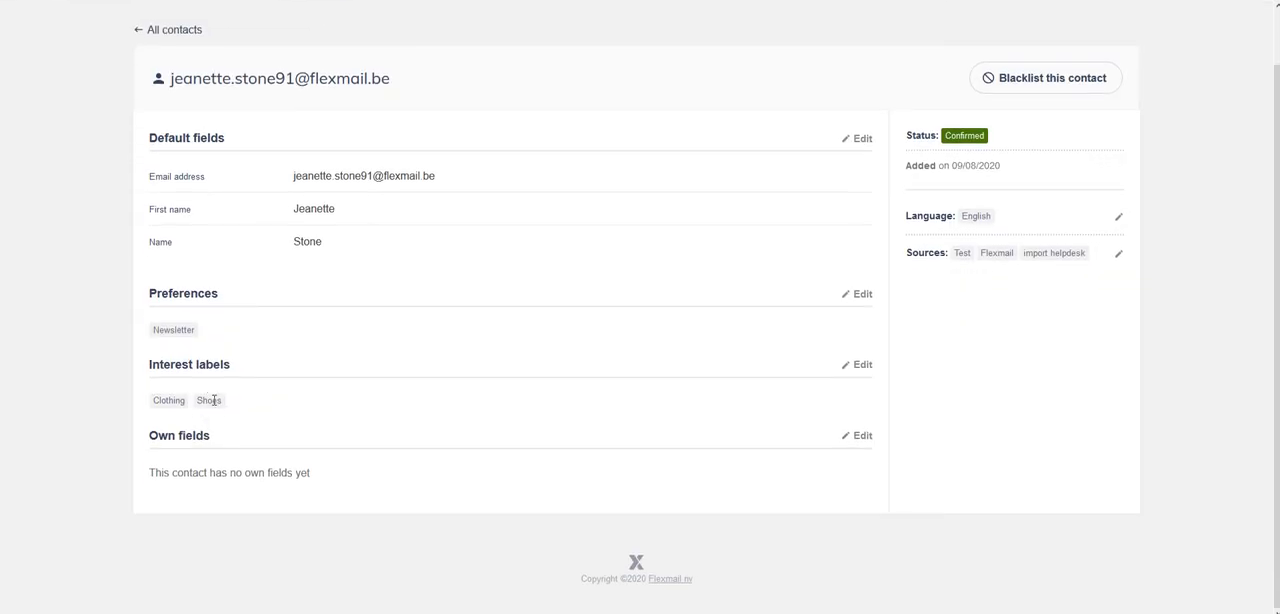
mouse_move(520, 368)
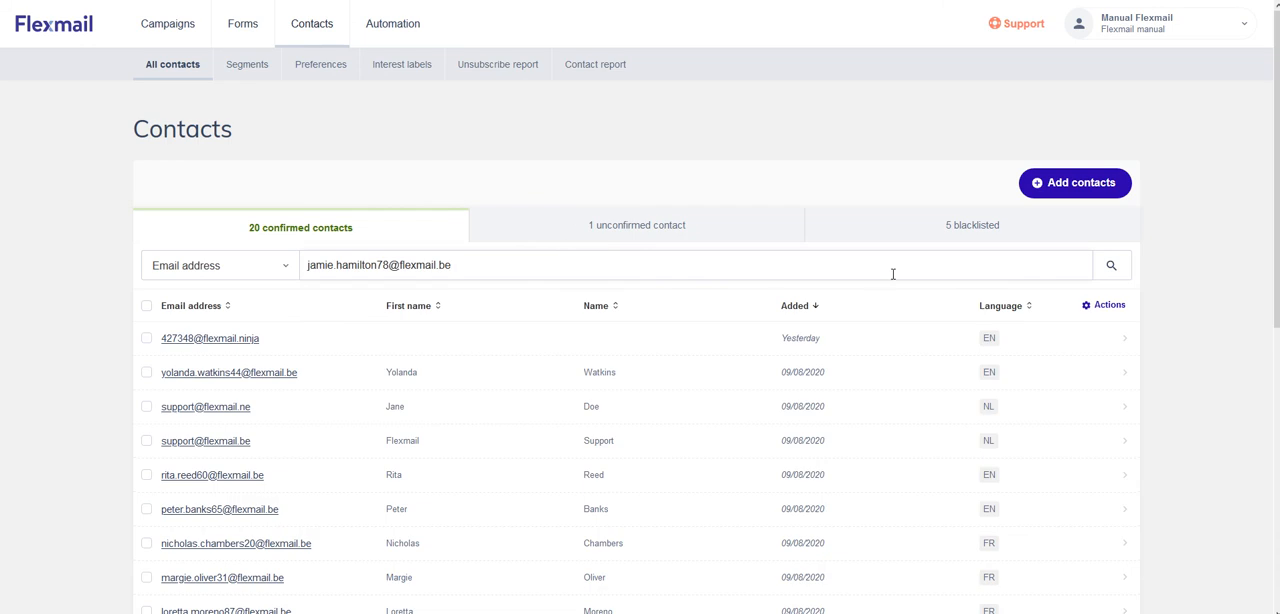
click(1111, 264)
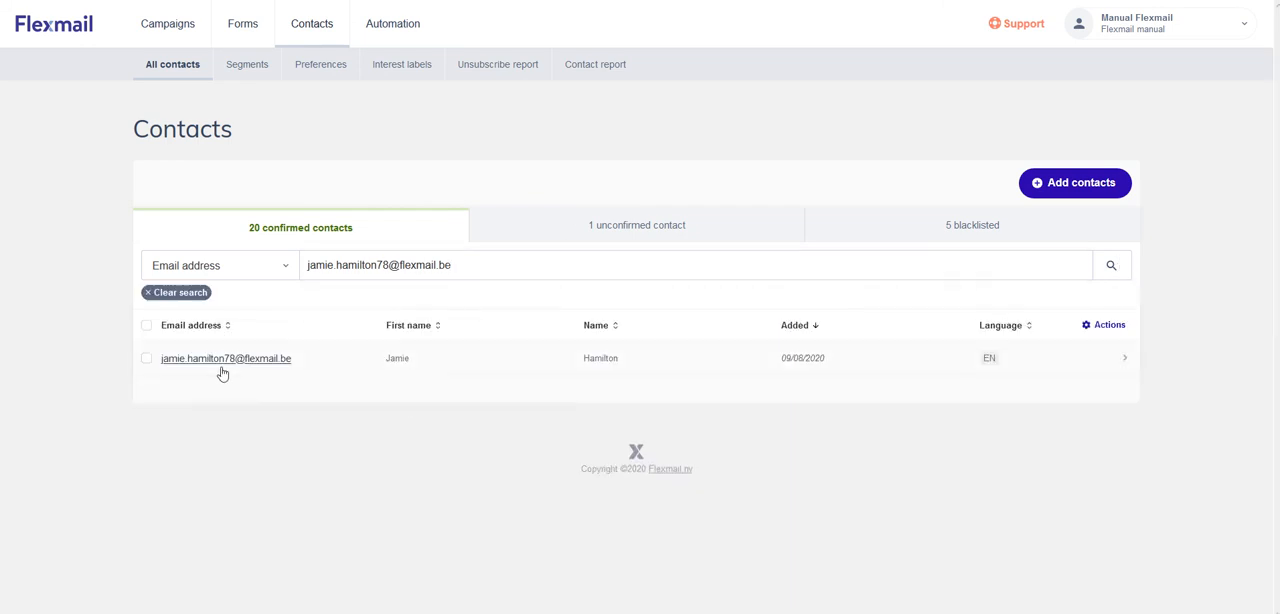
click(226, 358)
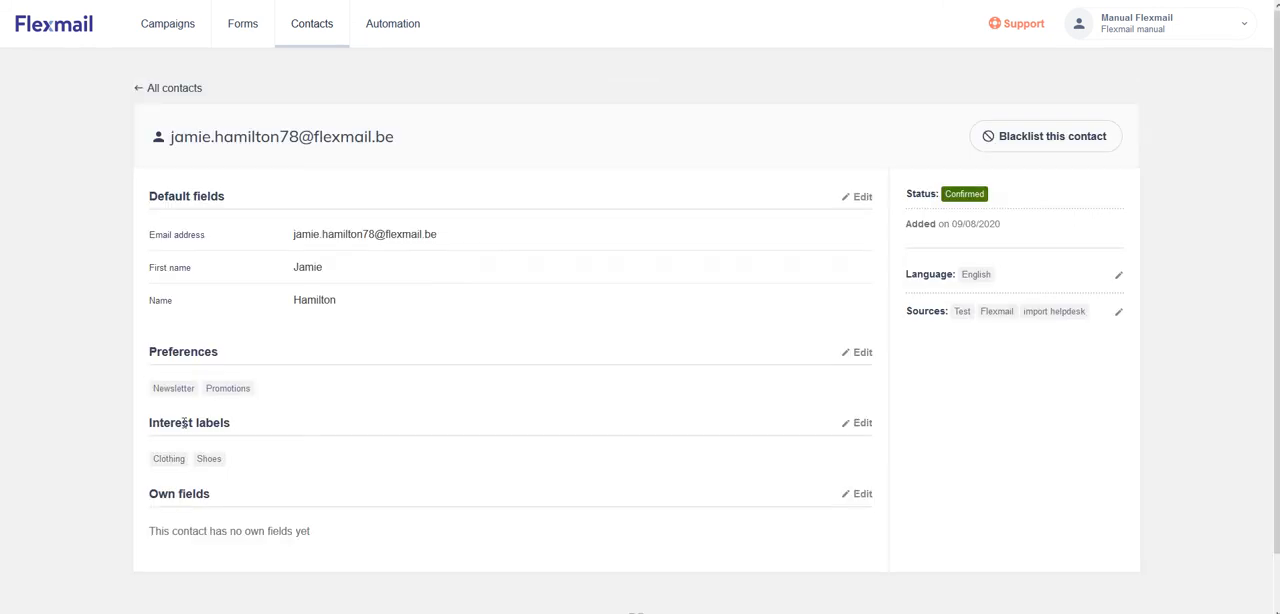